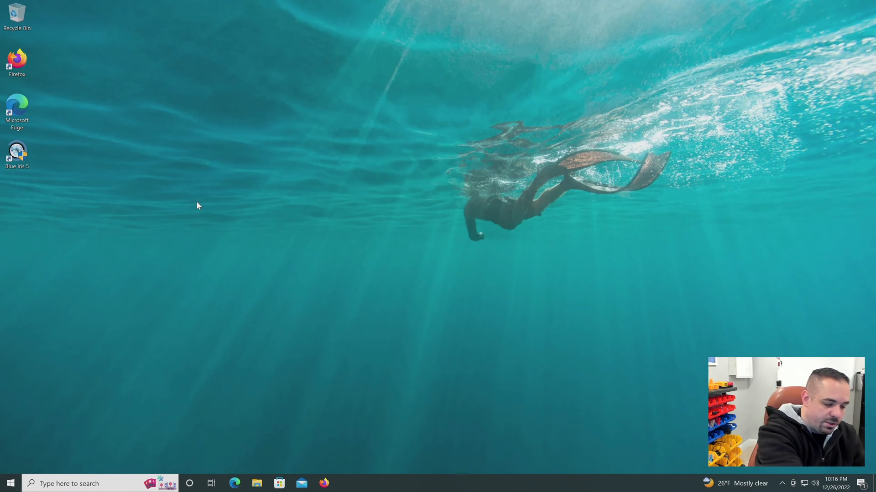
pyautogui.moveTo(285, 347)
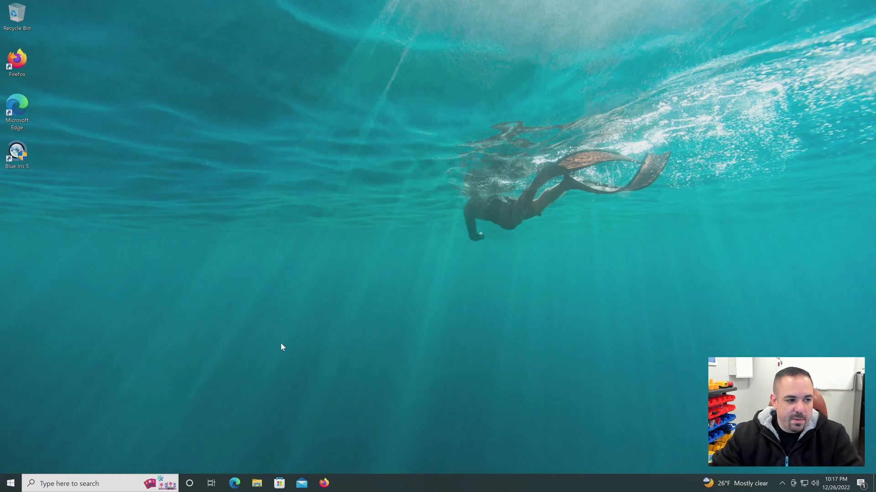
pyautogui.moveTo(201, 310)
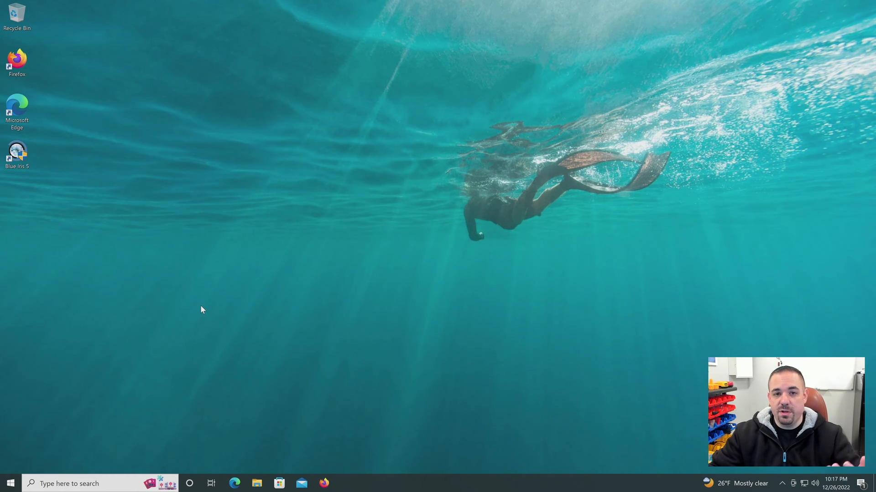
pyautogui.moveTo(331, 458)
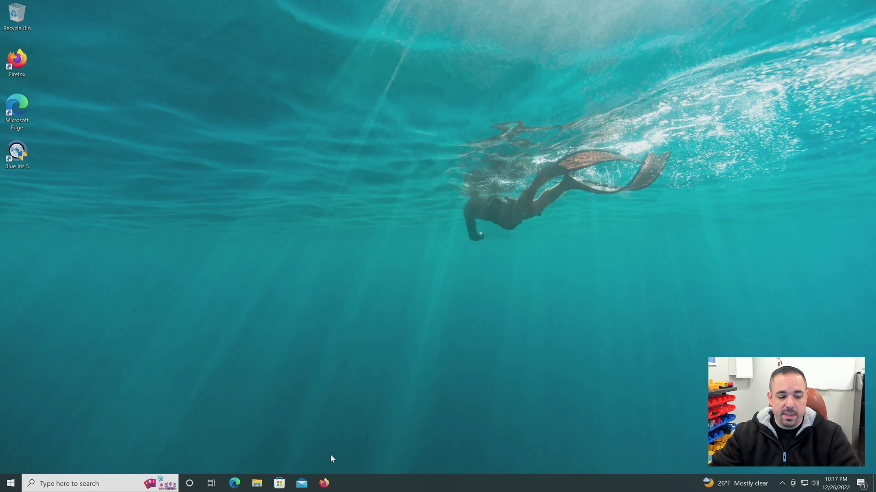
pyautogui.moveTo(321, 440)
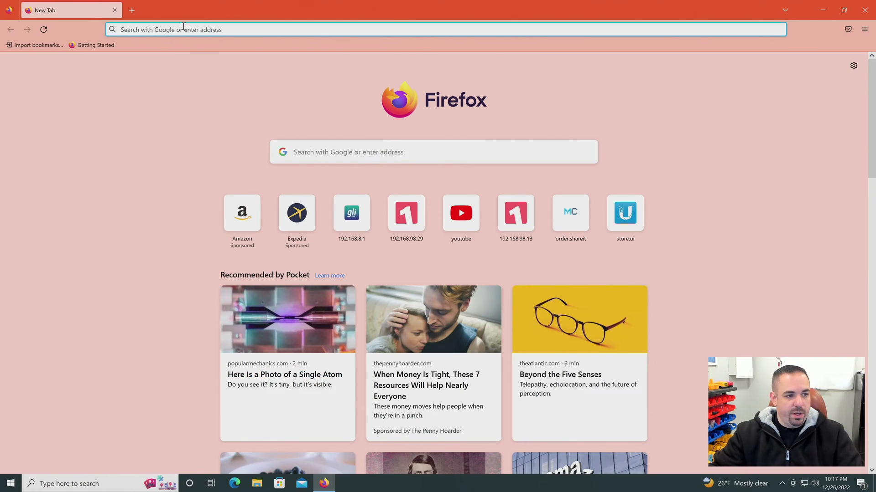
# Step: Go to angryip.org's download page and download the Windows installer
pyautogui.write('angryip.org')
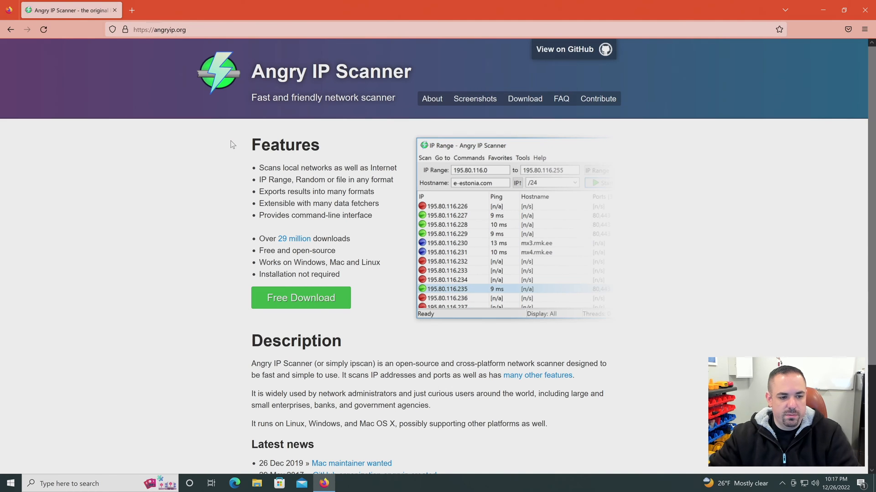
pyautogui.click(524, 99)
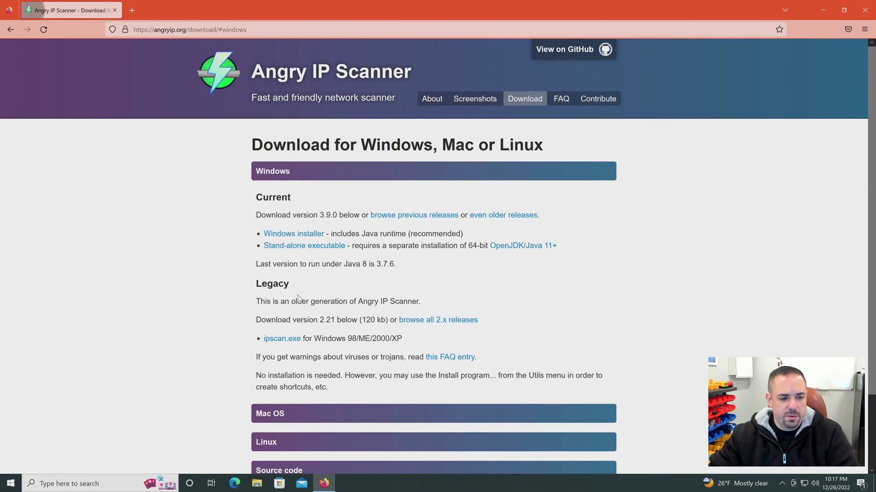
pyautogui.click(293, 234)
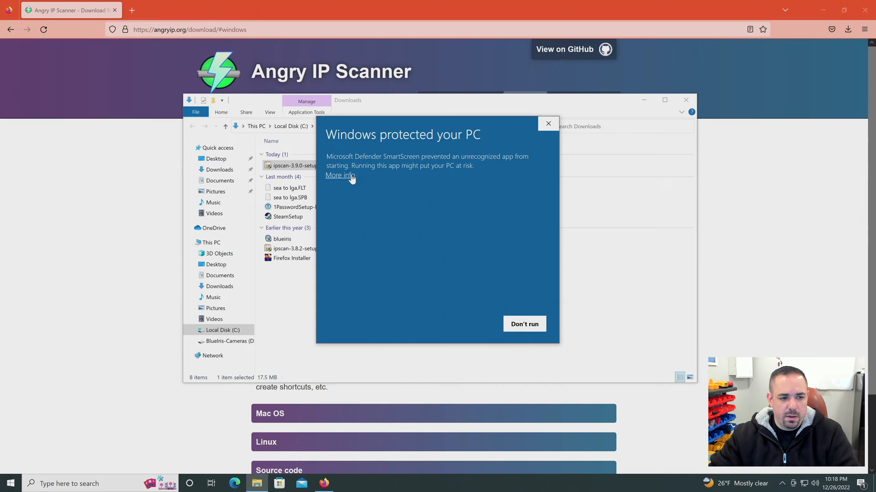
# Step: Run the installer past SmartScreen and UAC, installing Angry IP Scanner 3.9.0 with launch-on-finish ticked
pyautogui.click(338, 175)
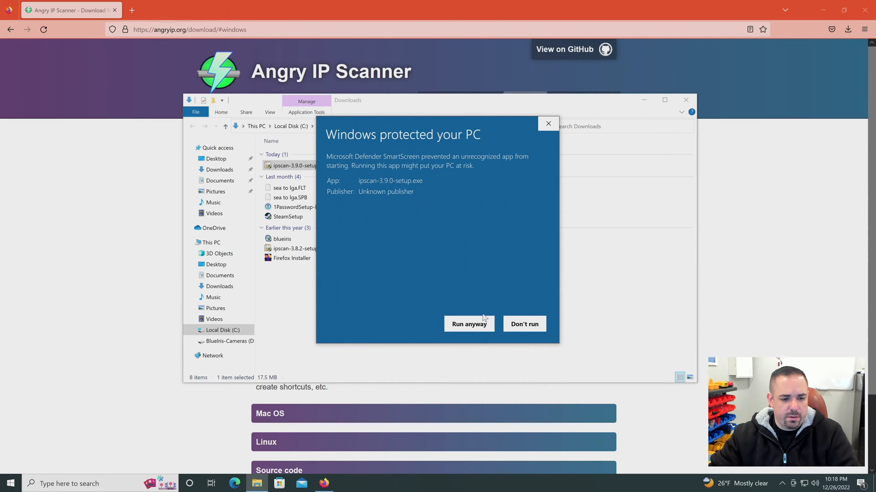
pyautogui.click(469, 324)
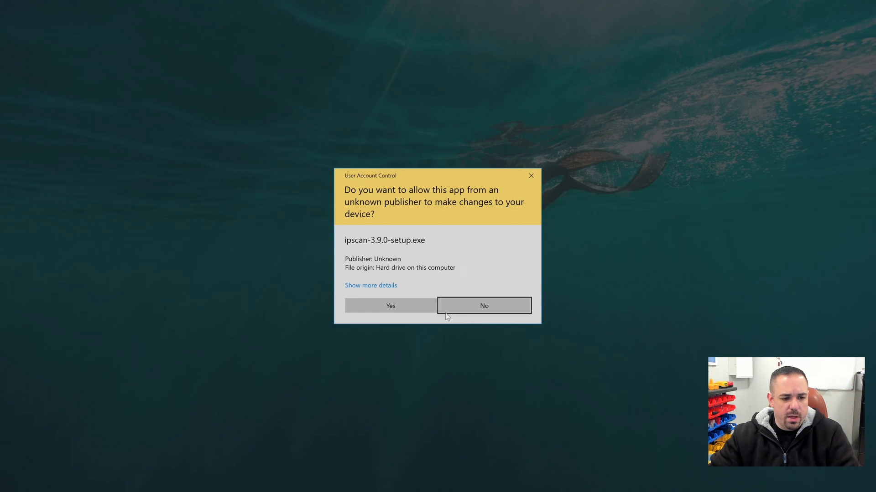
pyautogui.click(390, 305)
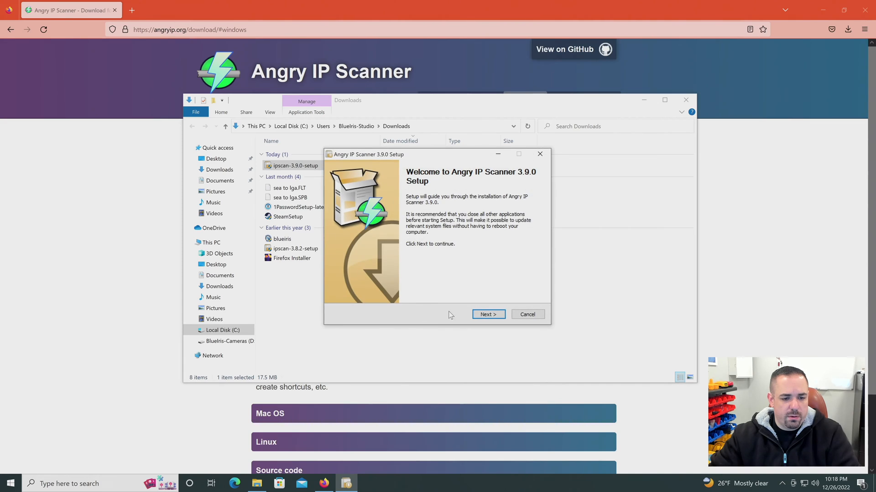
pyautogui.click(487, 315)
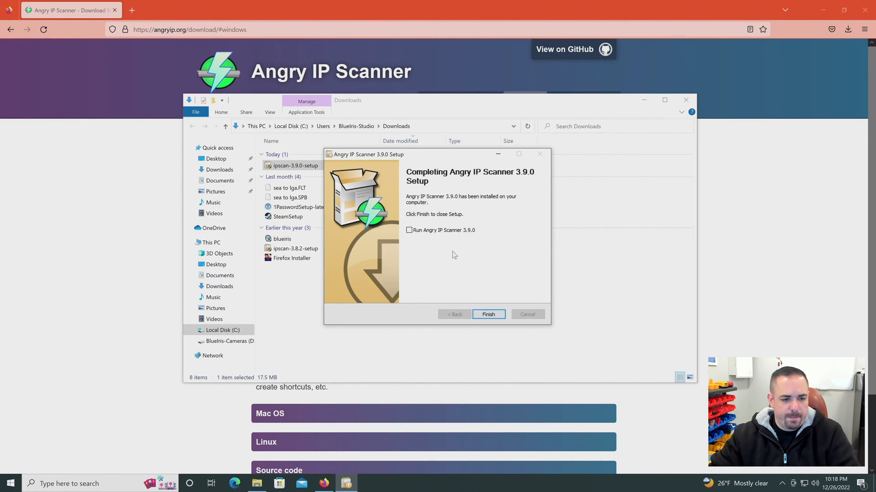
pyautogui.click(410, 230)
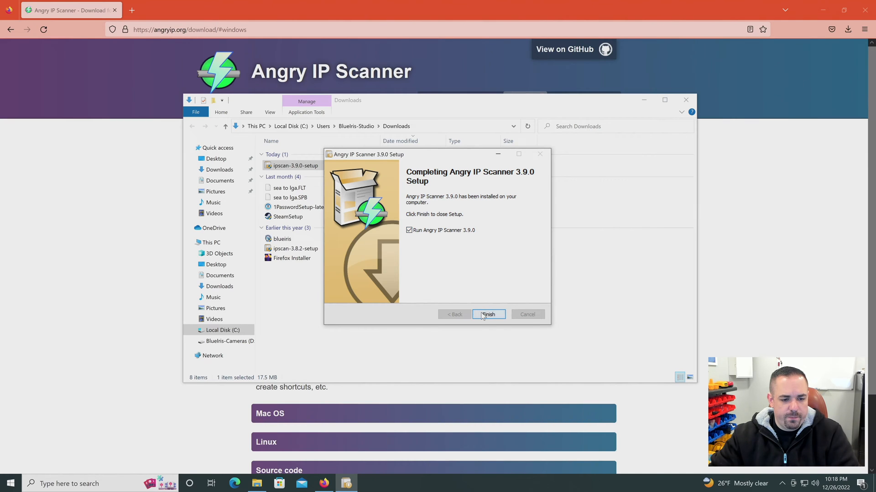
pyautogui.click(488, 314)
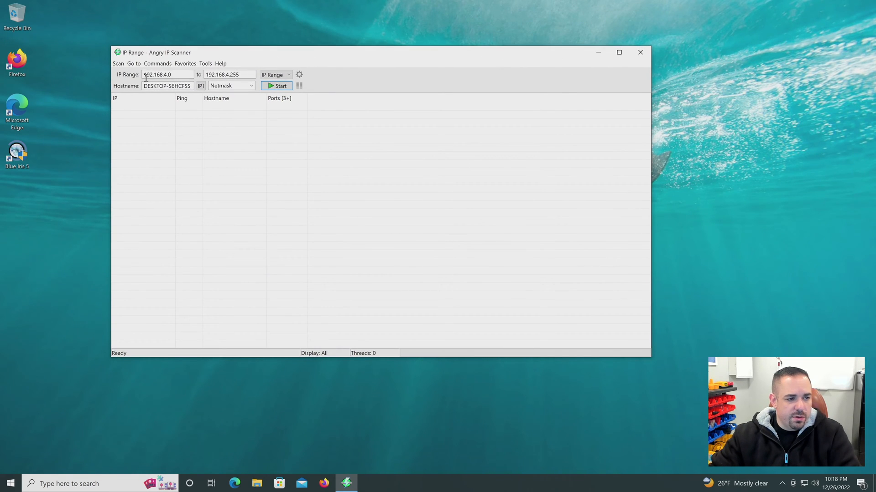
pyautogui.moveTo(201, 77)
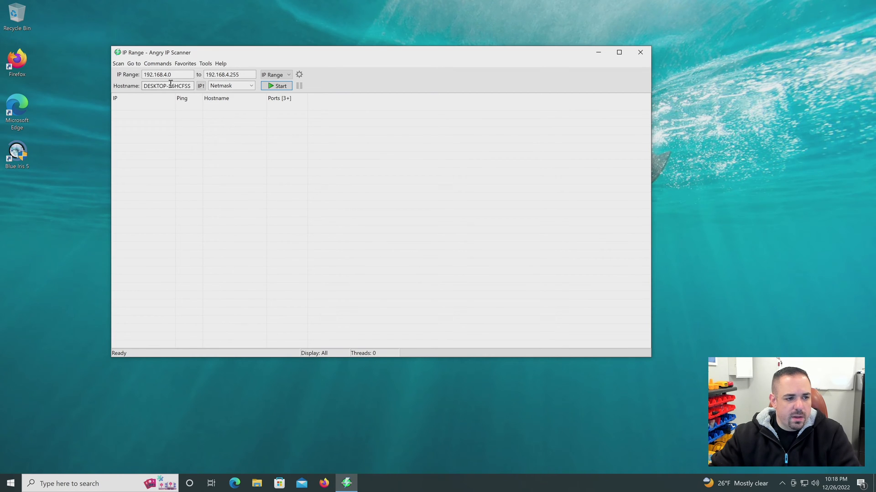
pyautogui.moveTo(261, 106)
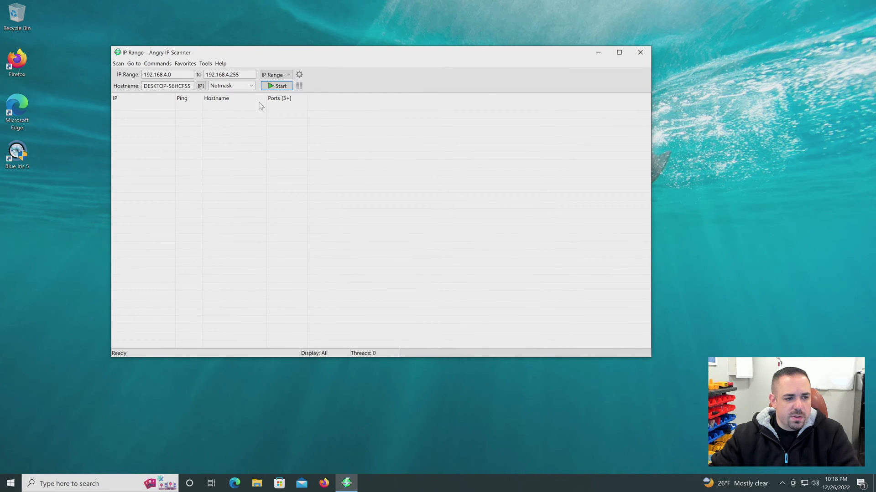
# Step: Scan 192.168.4.0–192.168.4.255, scroll to host 192.168.4.74, and close Scan Statistics
pyautogui.click(277, 85)
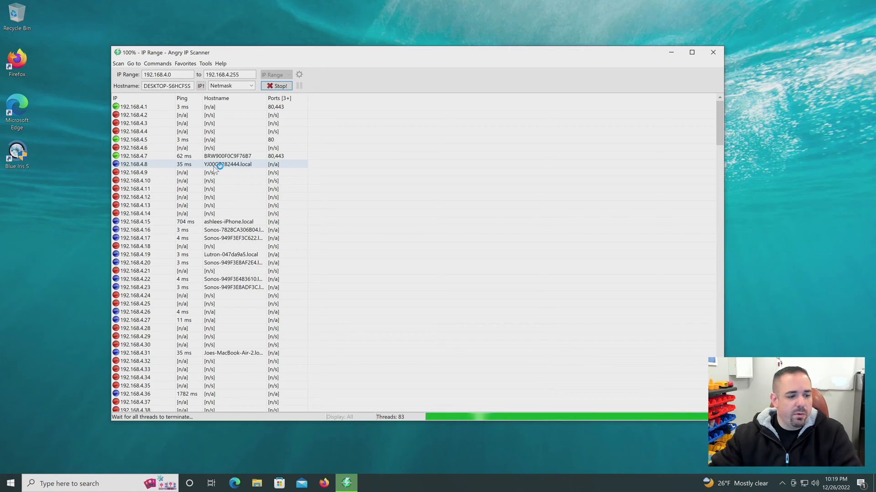
pyautogui.scroll(-3)
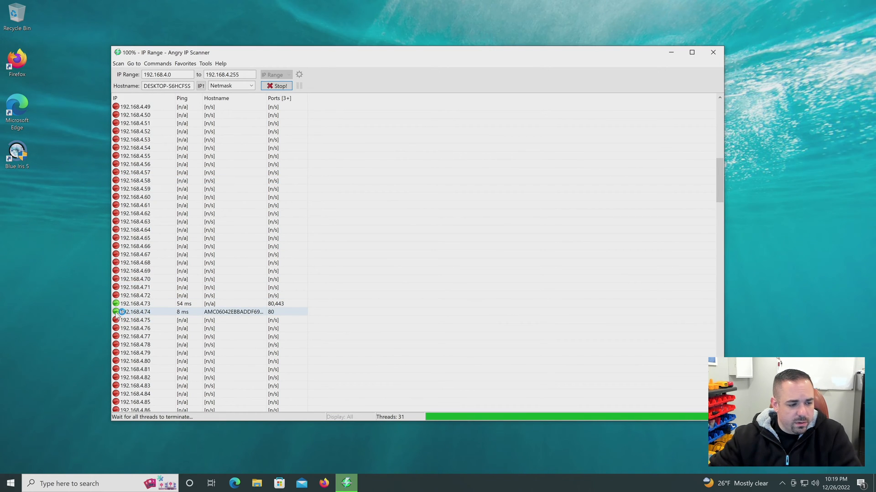
pyautogui.moveTo(151, 315)
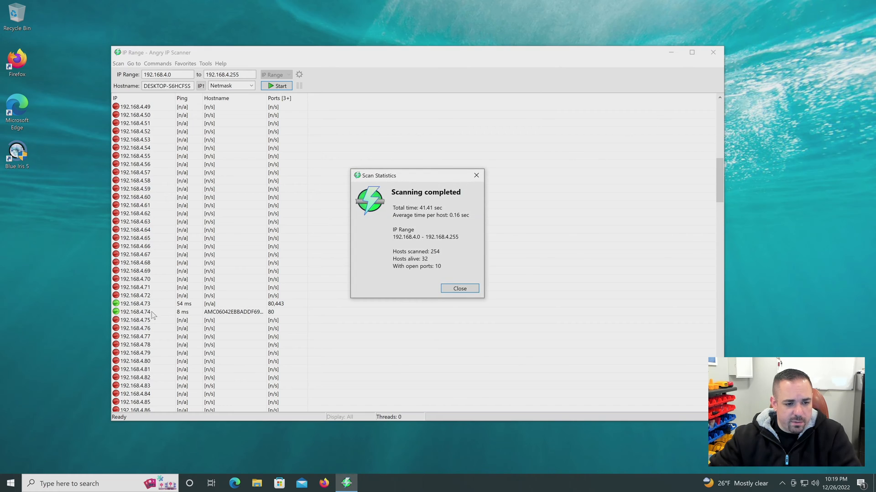
pyautogui.moveTo(427, 256)
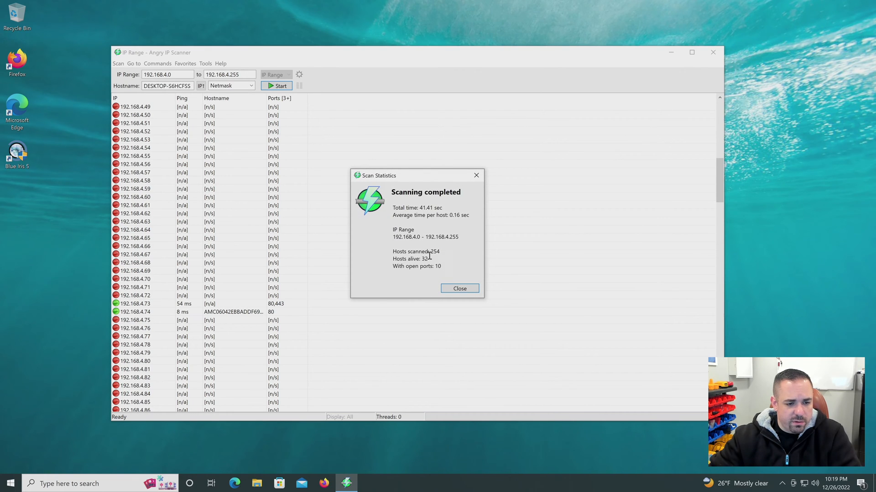
pyautogui.moveTo(457, 286)
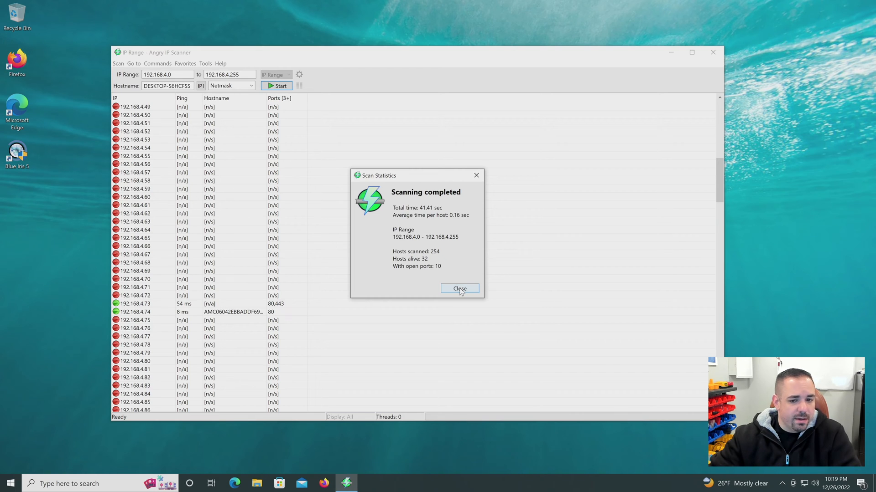
pyautogui.click(459, 289)
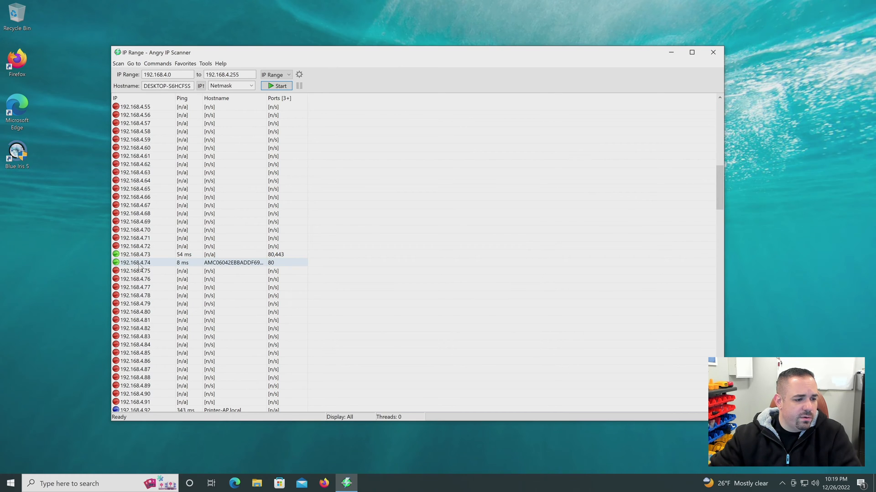
pyautogui.moveTo(155, 269)
pyautogui.write('192.168.')
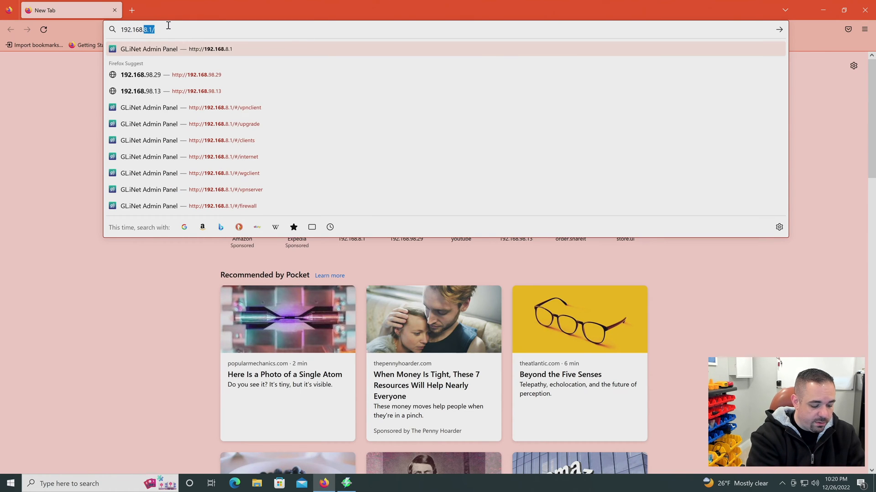
# Step: Load 192.168.4.74 in Firefox to reach the Amcrest Web Access login page
pyautogui.write('4.74')
pyautogui.press('Return')
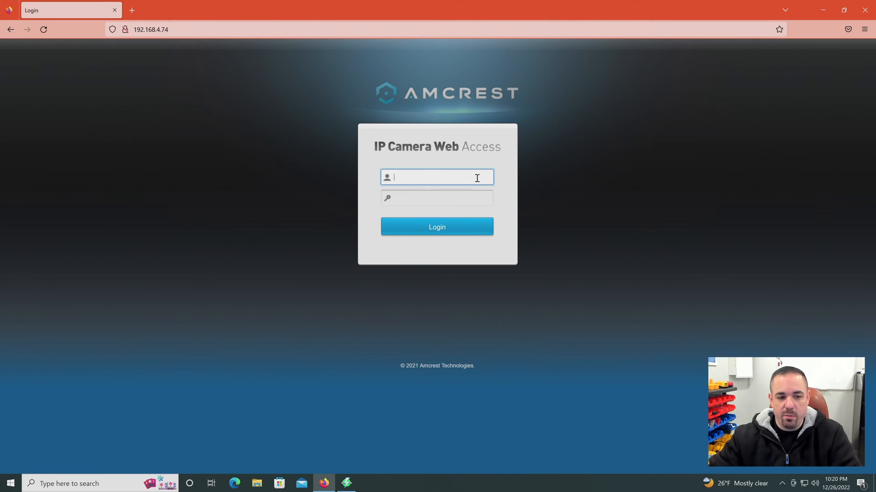
pyautogui.moveTo(513, 168)
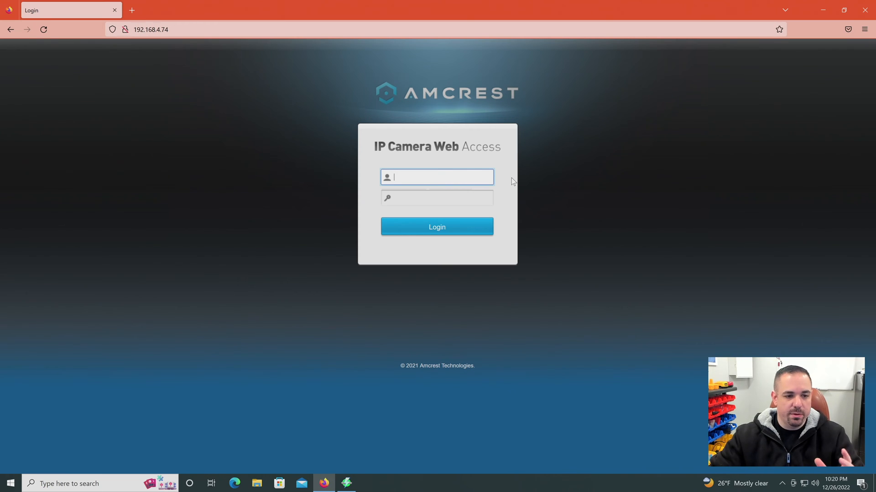
pyautogui.moveTo(652, 125)
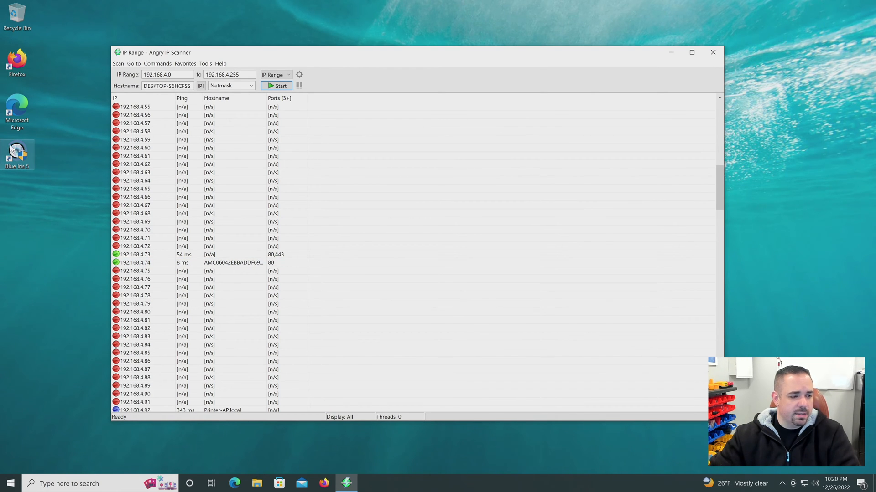
# Step: Launch Blue Iris 5 from the desktop shortcut and approve the UAC prompt
pyautogui.doubleClick(16, 155)
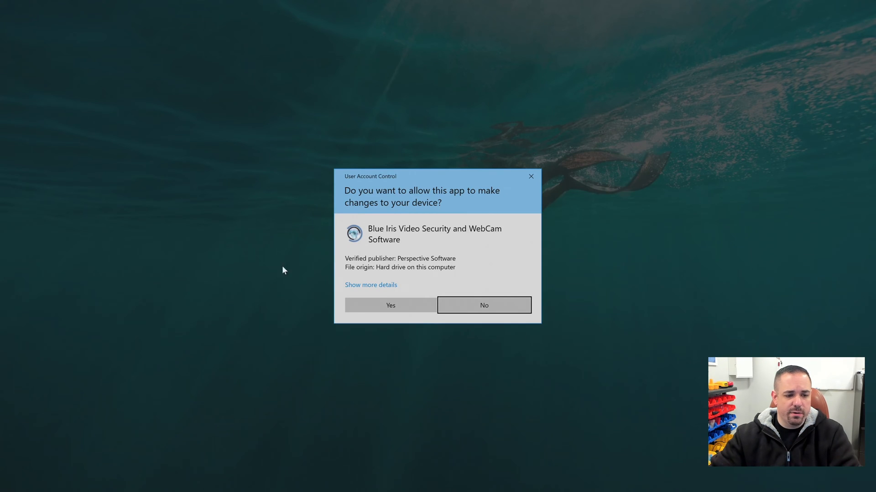
pyautogui.click(390, 305)
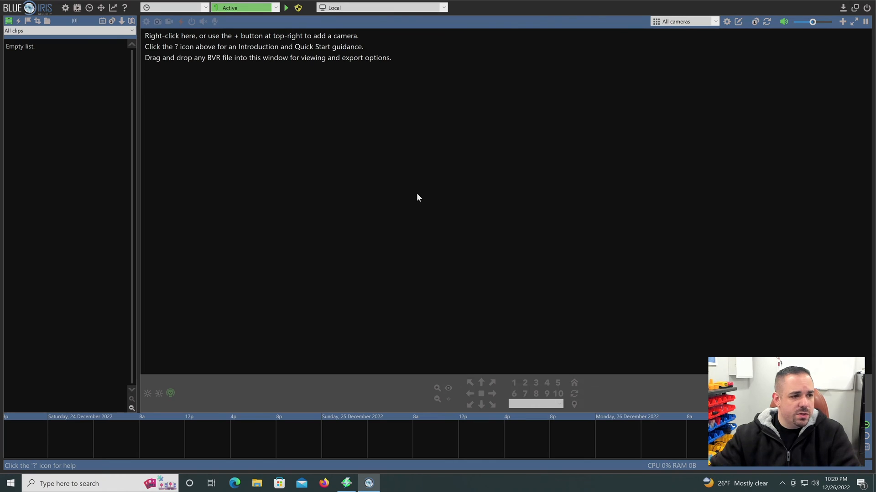
pyautogui.moveTo(255, 92)
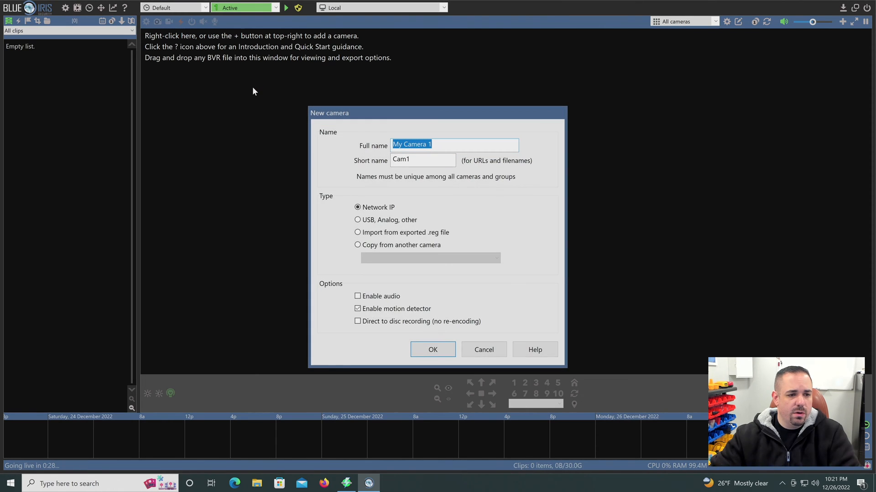
# Step: Name the Network IP camera 'Butterfly Cam' and enable direct-to-disc recording
pyautogui.click(450, 145)
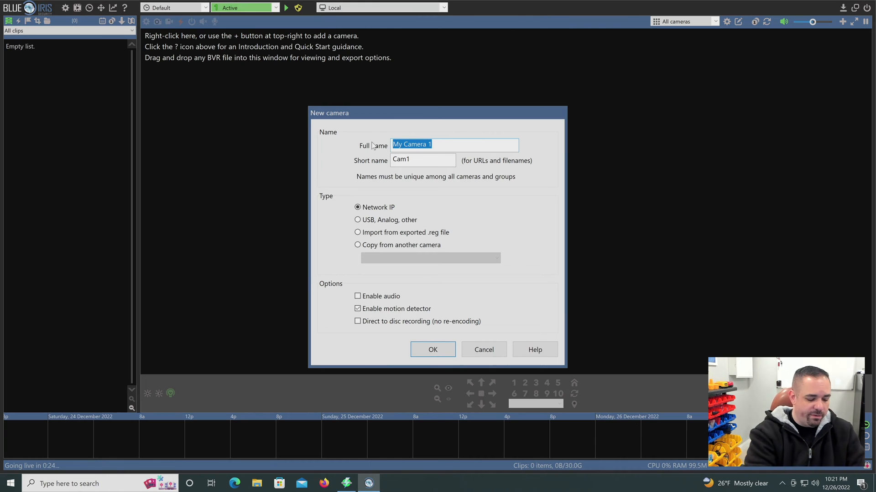
pyautogui.write('Bu')
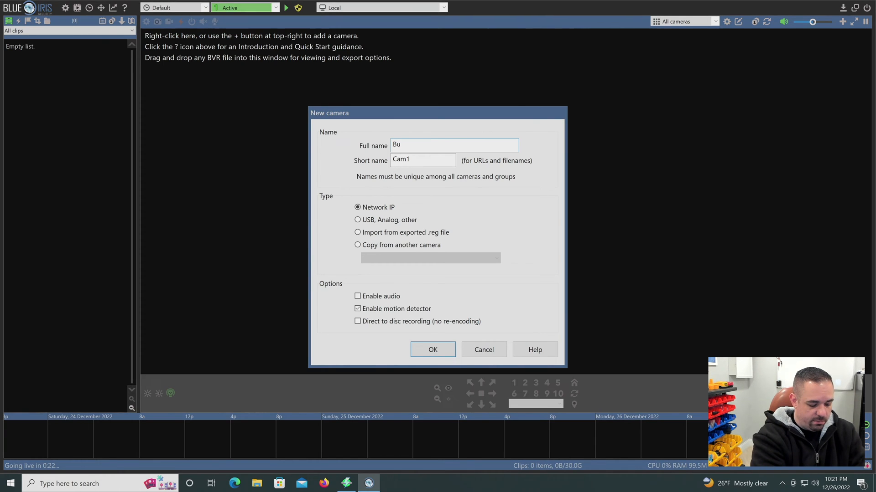
pyautogui.write('tterfly Cam')
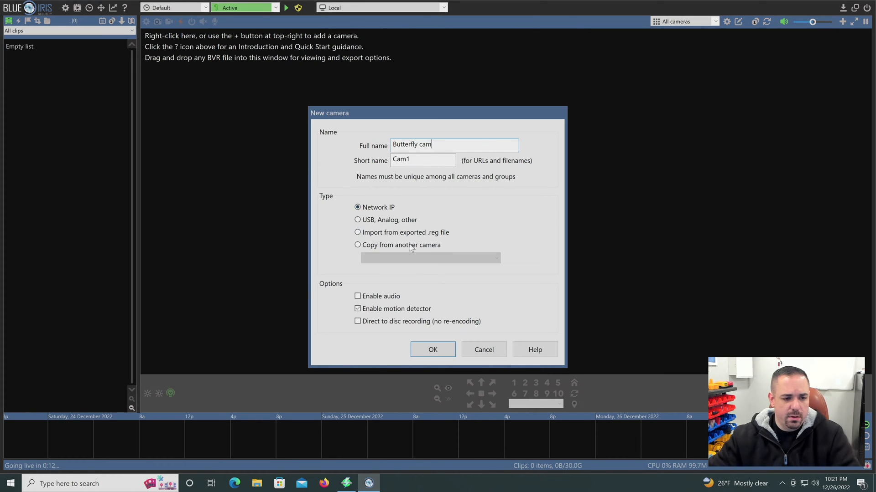
pyautogui.moveTo(391, 246)
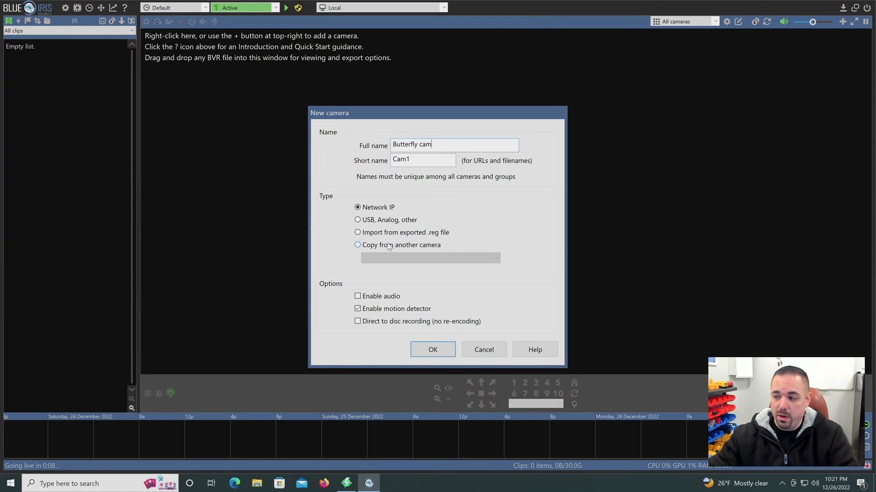
pyautogui.moveTo(378, 295)
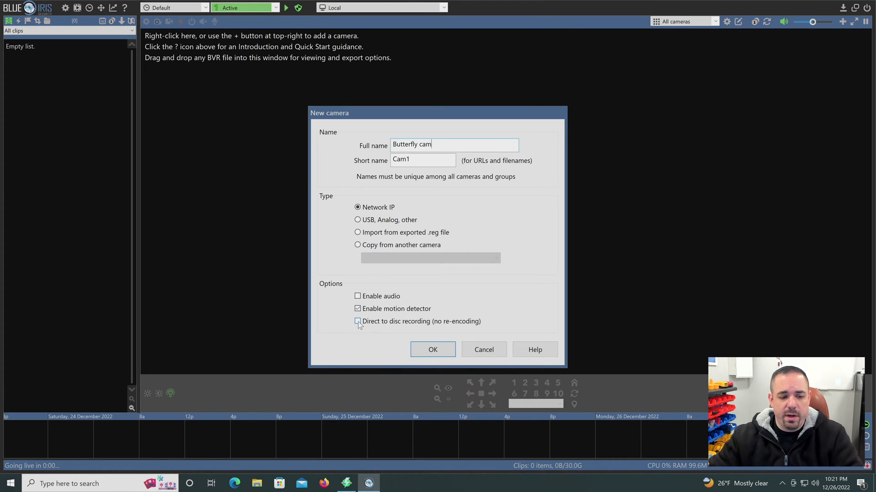
pyautogui.click(358, 321)
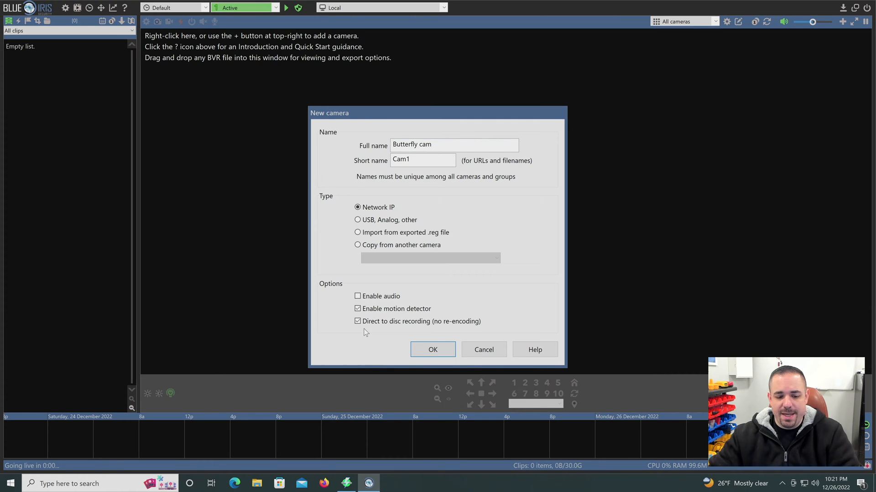
pyautogui.moveTo(508, 398)
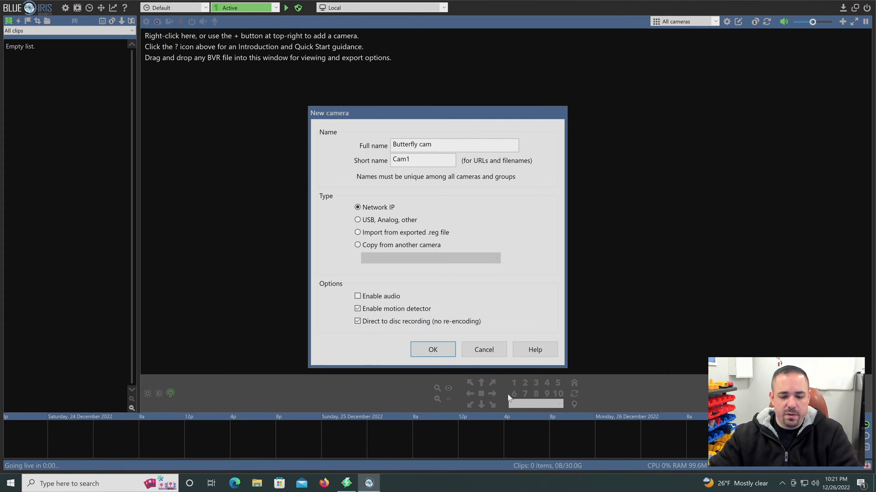
pyautogui.moveTo(619, 440)
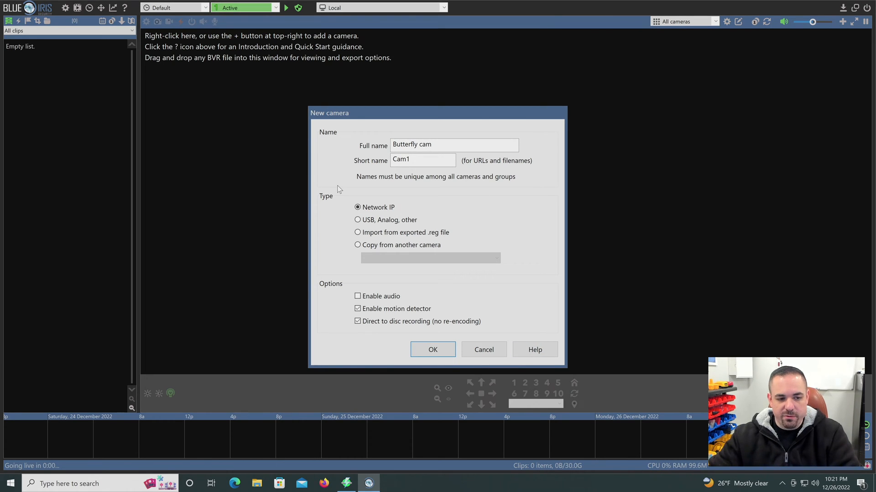
pyautogui.moveTo(444, 269)
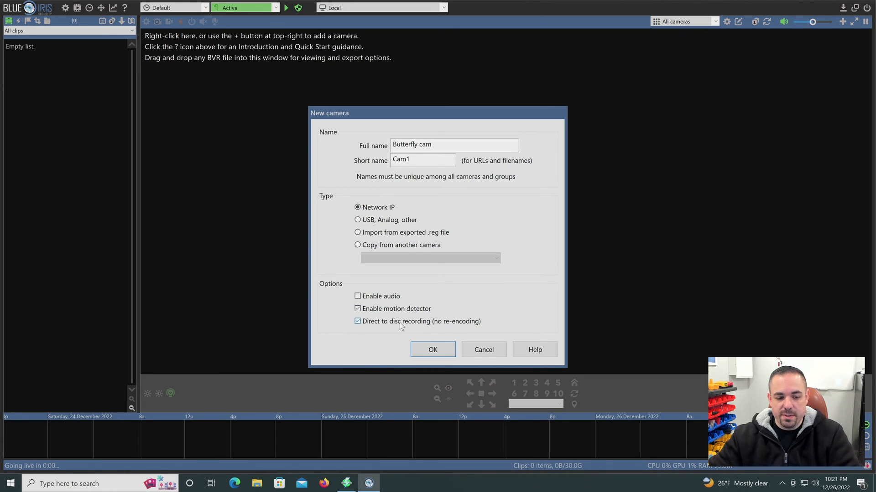
pyautogui.moveTo(444, 324)
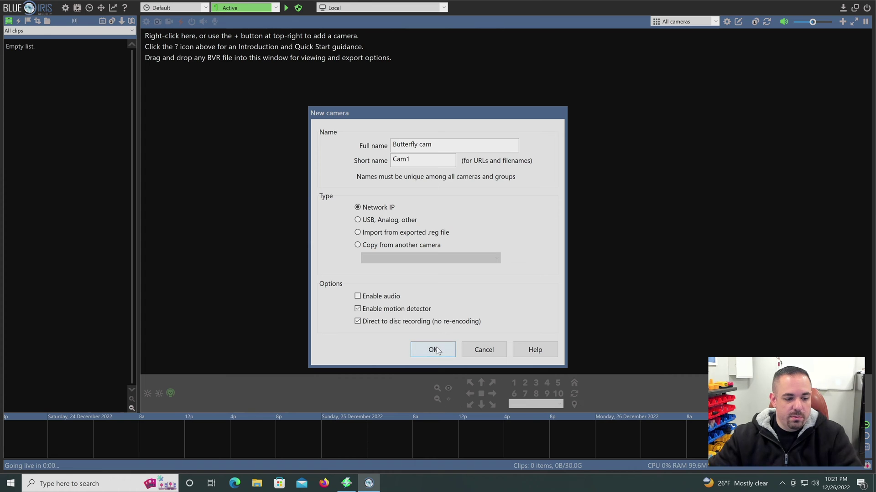
# Step: Confirm the New camera dialog with OK to reach the Network IP camera configuration
pyautogui.click(433, 349)
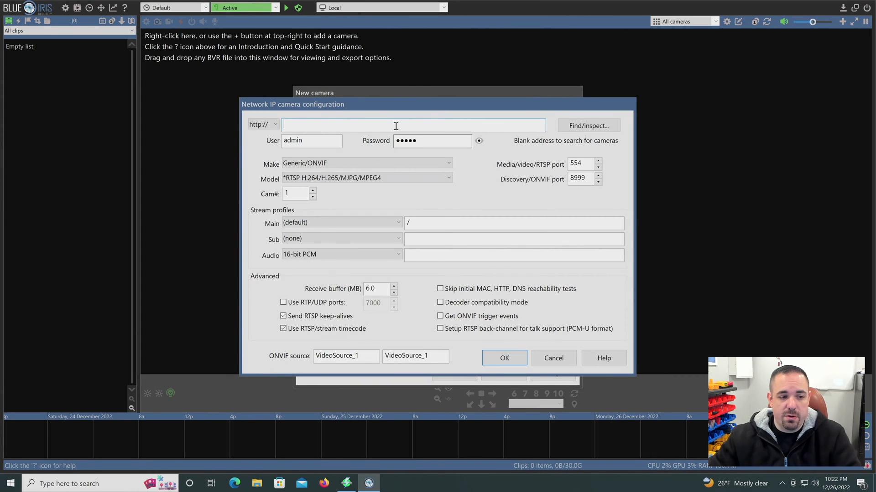
pyautogui.moveTo(380, 129)
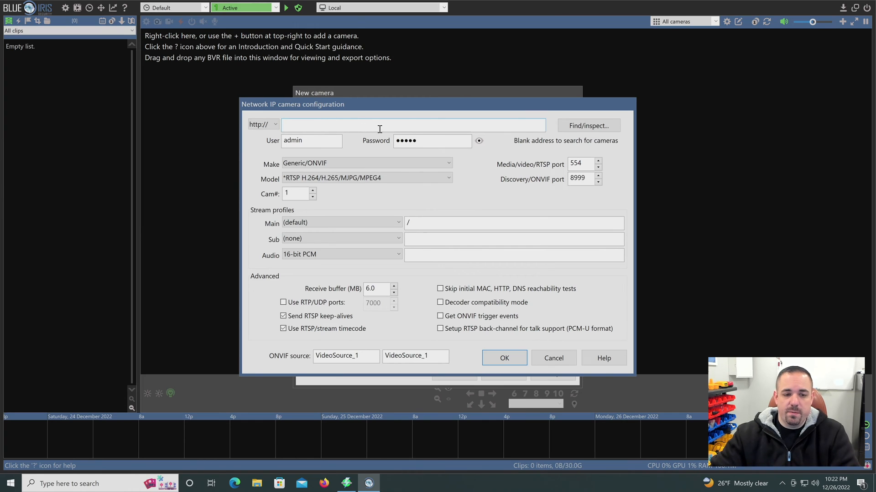
pyautogui.moveTo(493, 137)
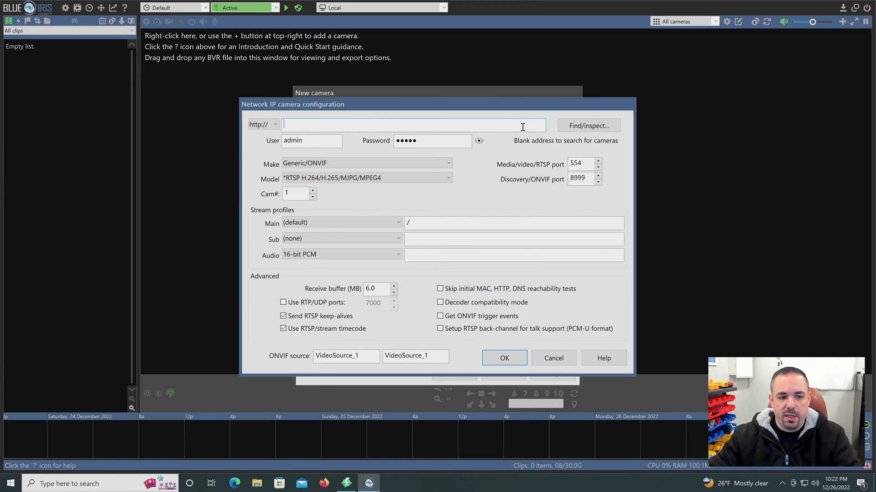
pyautogui.moveTo(566, 142)
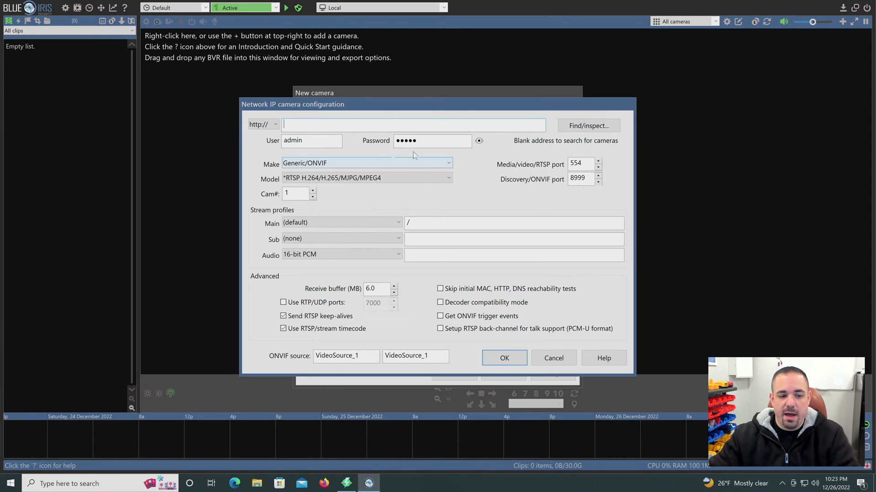
# Step: Use camera discovery to fill in the Amcrest camera at 192.168.4.74, then reveal the password
pyautogui.click(586, 125)
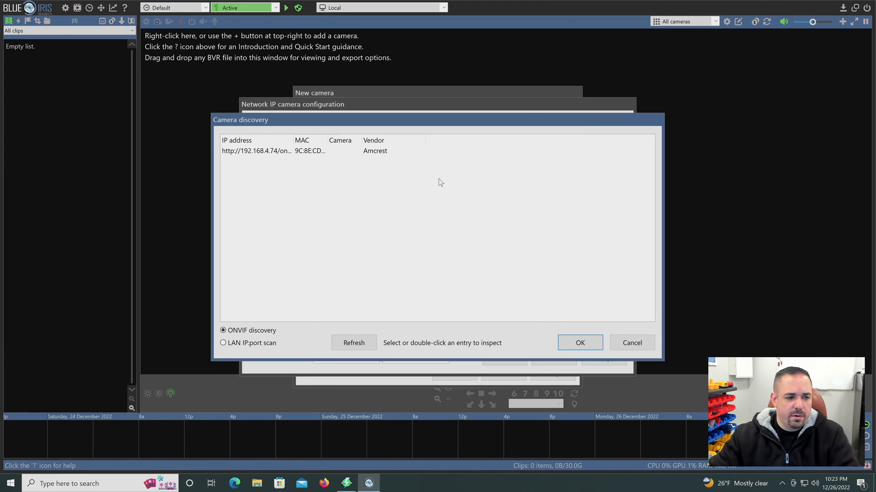
pyautogui.moveTo(364, 159)
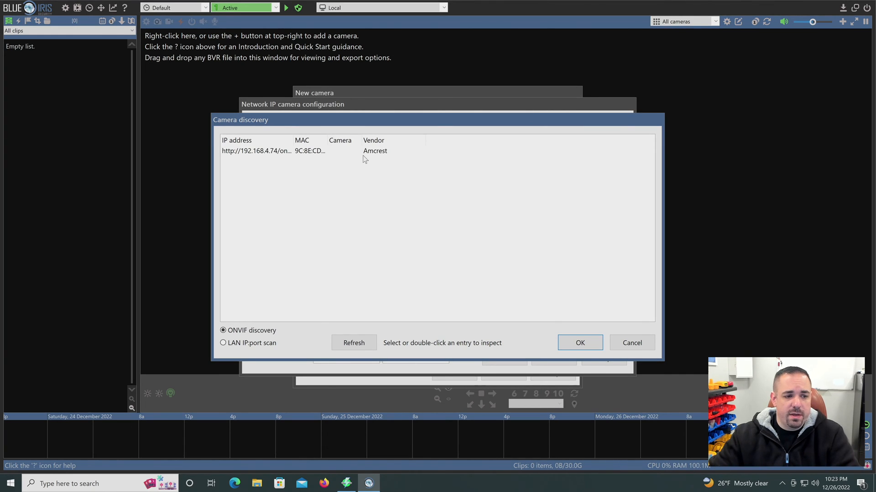
pyautogui.moveTo(271, 154)
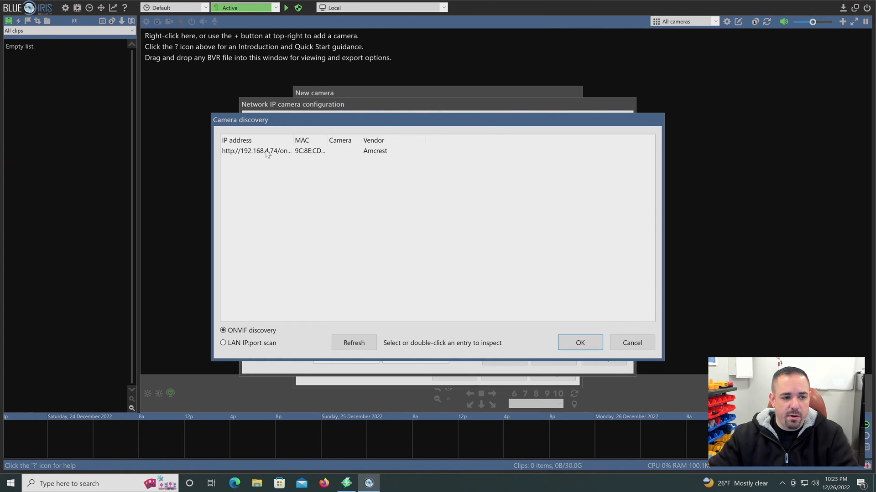
pyautogui.click(279, 151)
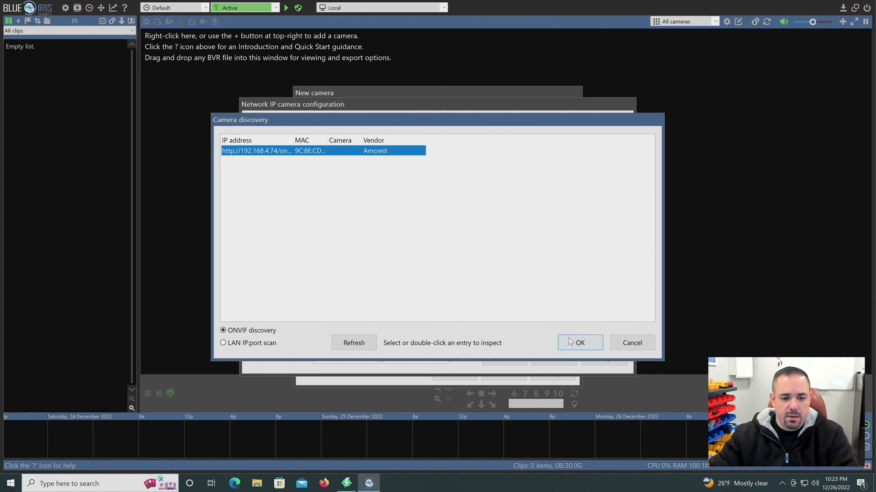
pyautogui.click(579, 342)
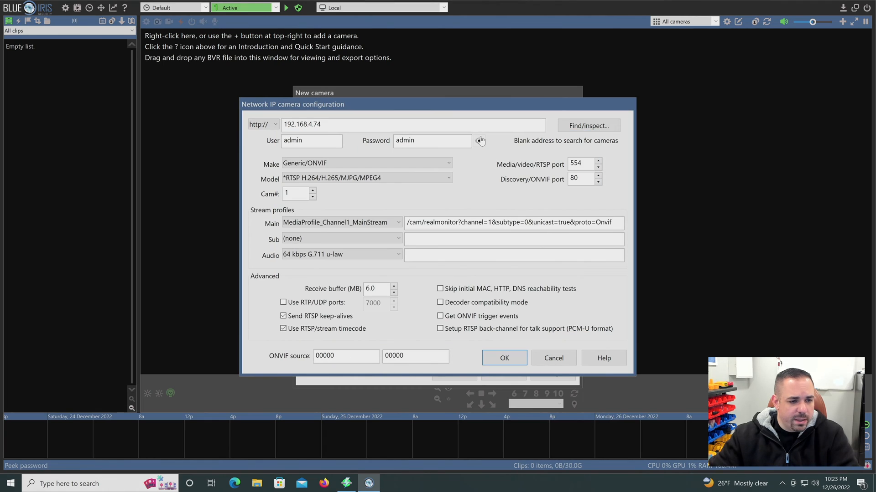
pyautogui.click(479, 140)
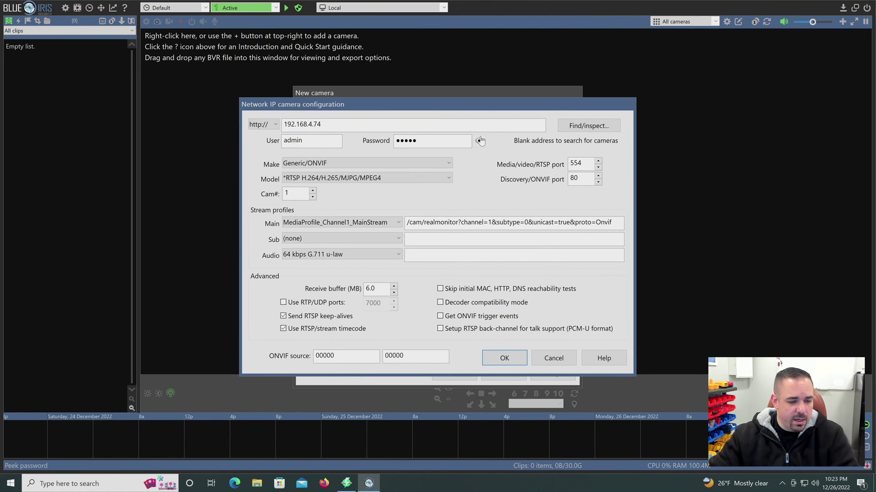
pyautogui.moveTo(482, 150)
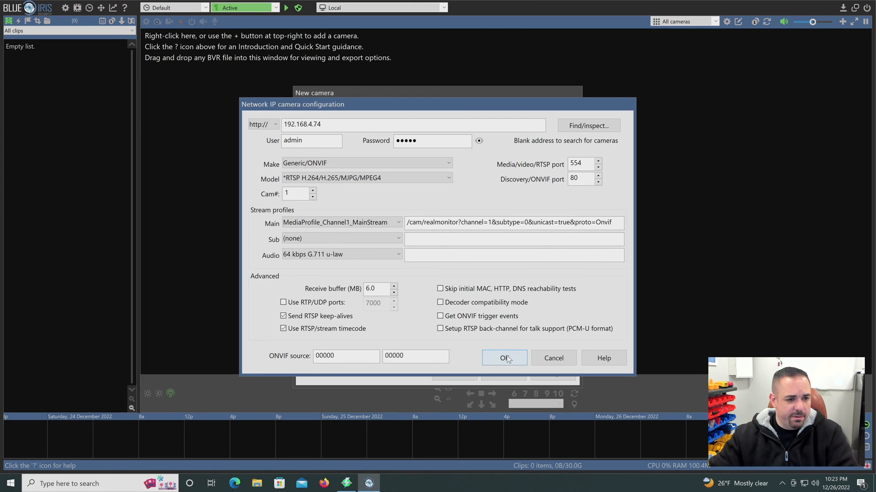
# Step: Accept the connection settings and the camera dialog so Butterfly cam's live feed appears
pyautogui.click(503, 358)
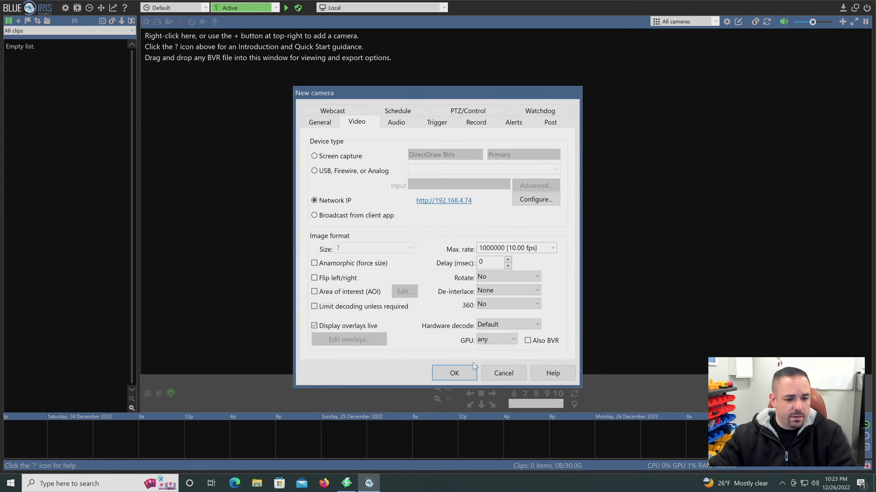
pyautogui.moveTo(454, 373)
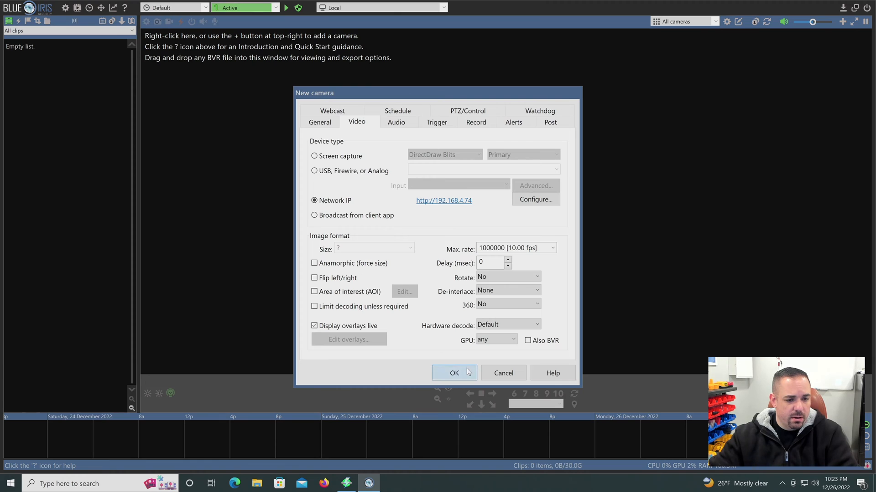
pyautogui.click(453, 373)
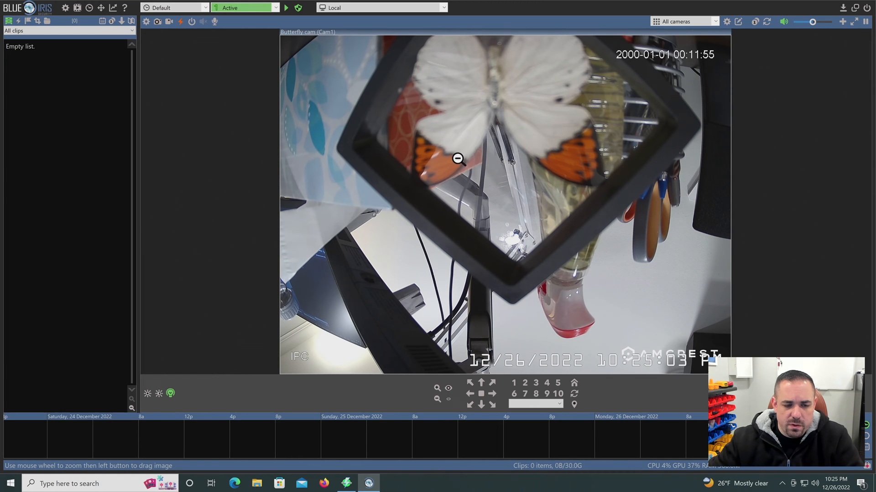
pyautogui.moveTo(475, 233)
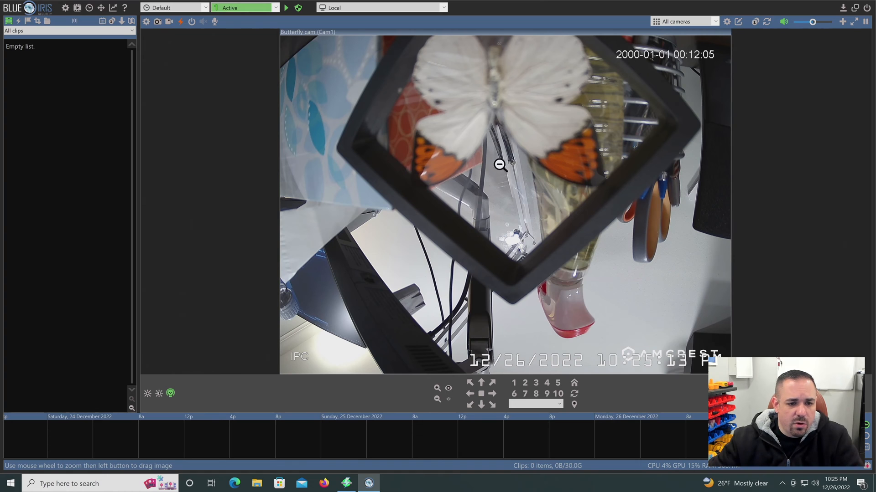
# Step: Open Butterfly cam's Camera settings from its right-click menu to view the 5.0MP, ~20 fps stream status
pyautogui.rightClick(500, 164)
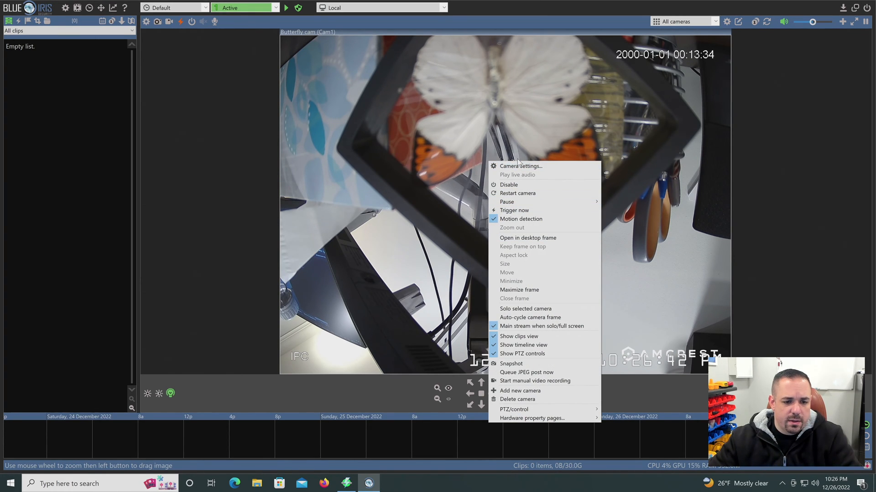
pyautogui.moveTo(520, 166)
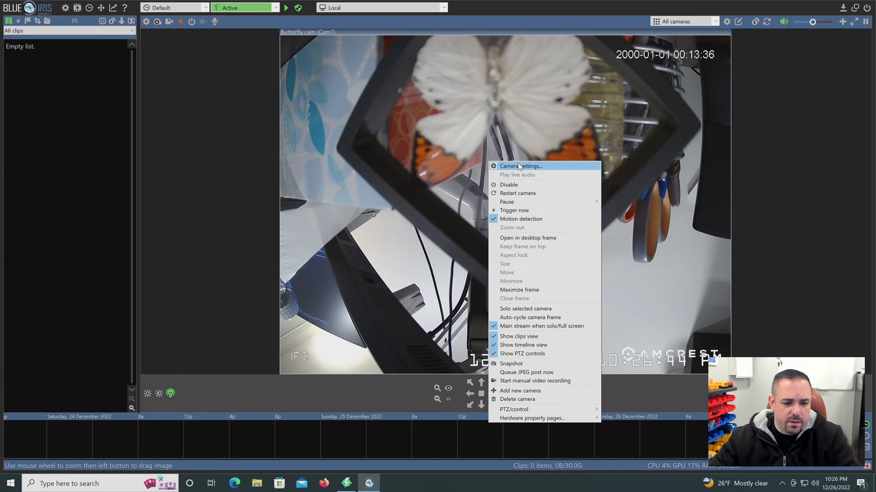
pyautogui.click(521, 166)
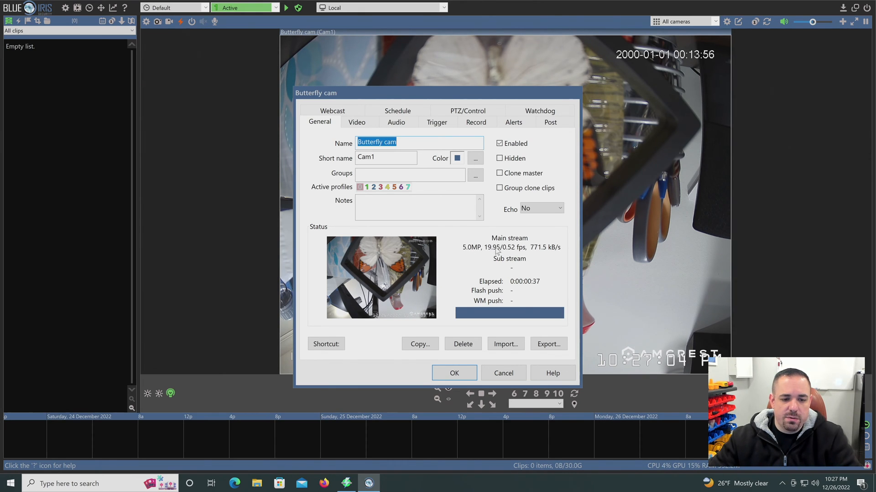
pyautogui.moveTo(501, 266)
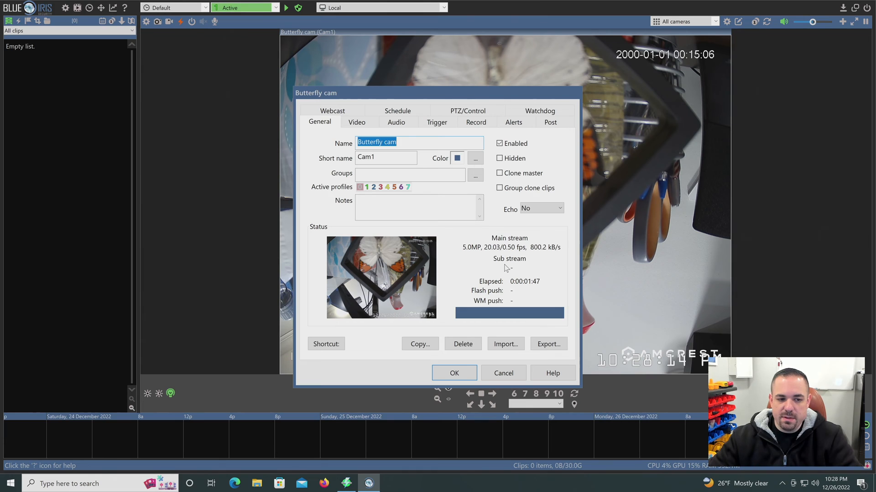
# Step: Show Butterfly cam's video settings and keep the maximum frame rate at 20 fps
pyautogui.click(356, 122)
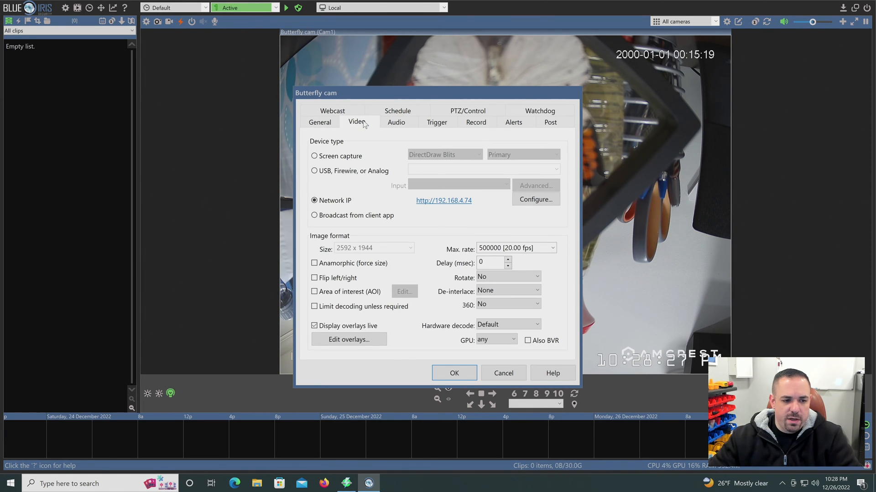
pyautogui.moveTo(448, 249)
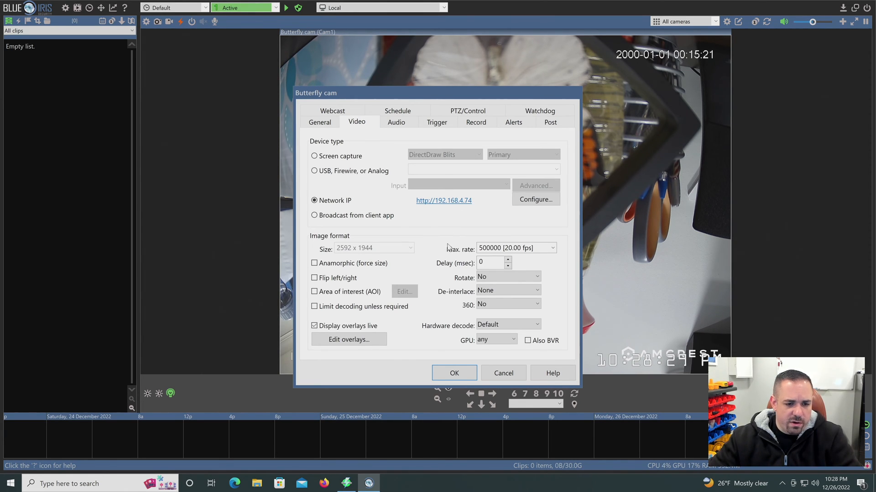
pyautogui.moveTo(535, 259)
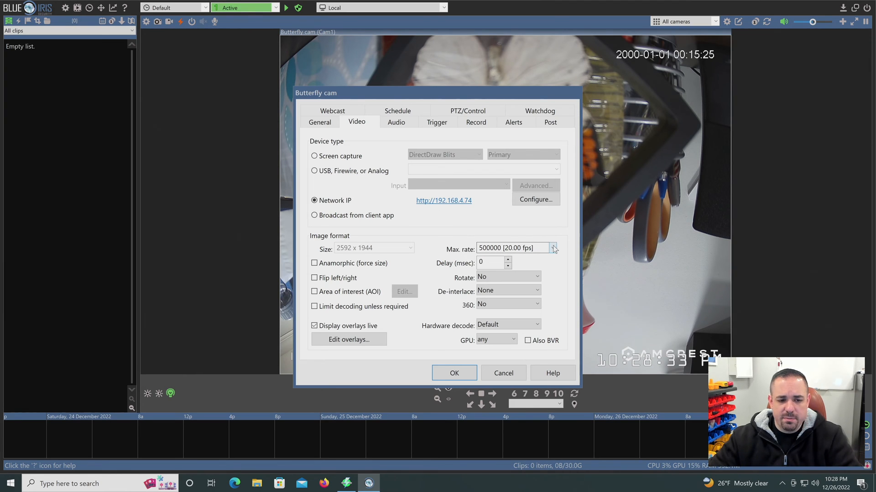
pyautogui.click(554, 248)
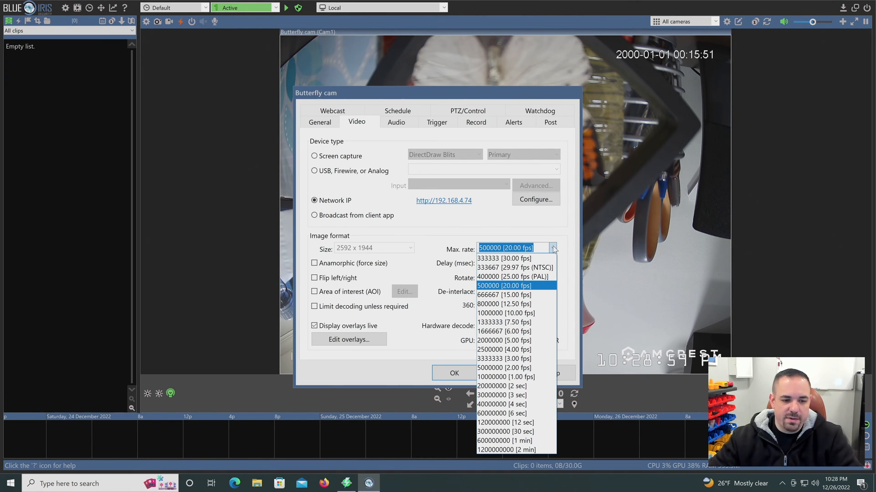
pyautogui.click(503, 285)
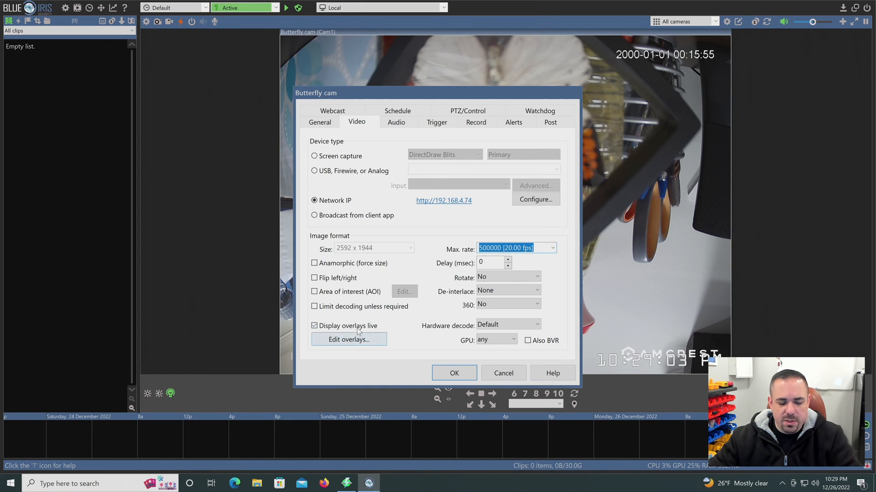
# Step: Toggle live overlay display off and back on, then check the overlay editor without changes
pyautogui.click(314, 325)
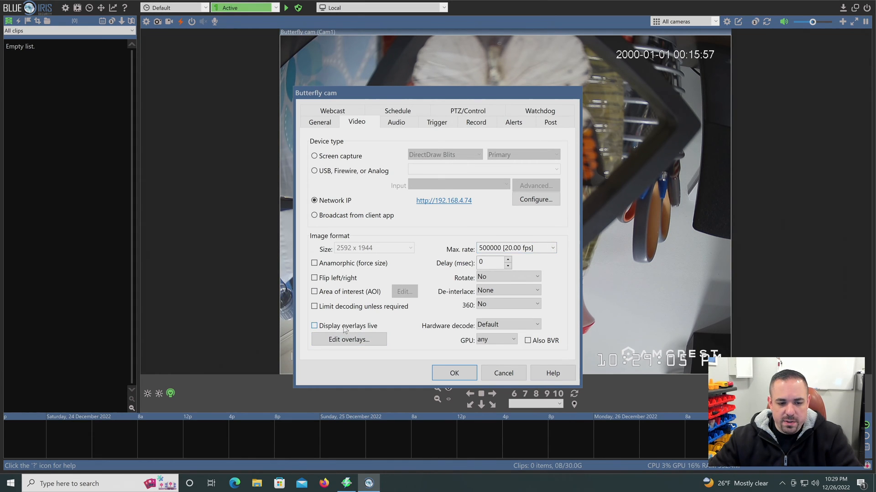
pyautogui.click(314, 325)
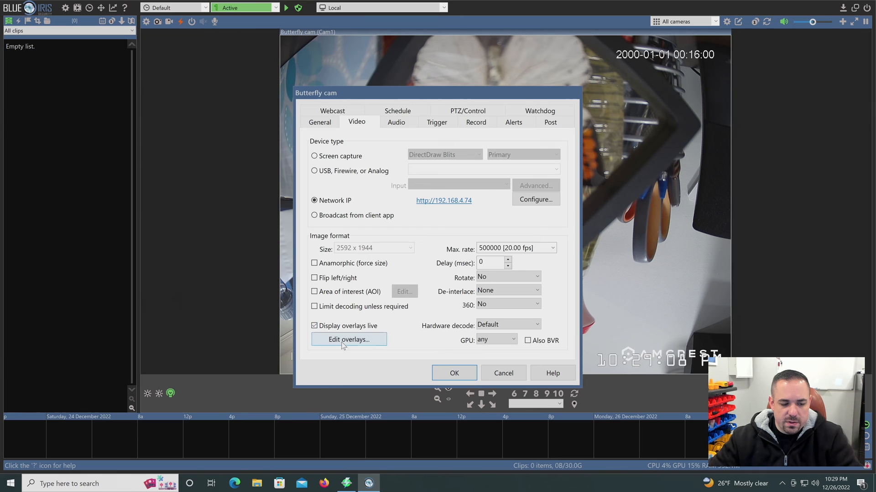
pyautogui.click(348, 339)
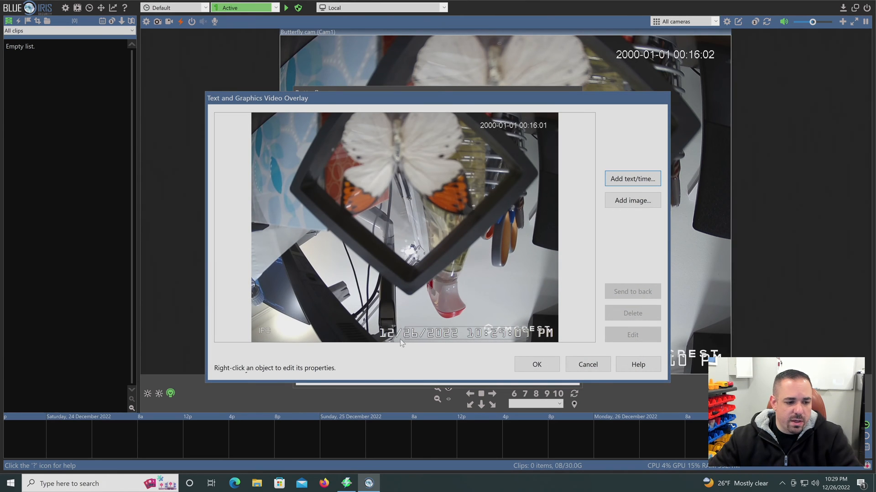
pyautogui.click(535, 364)
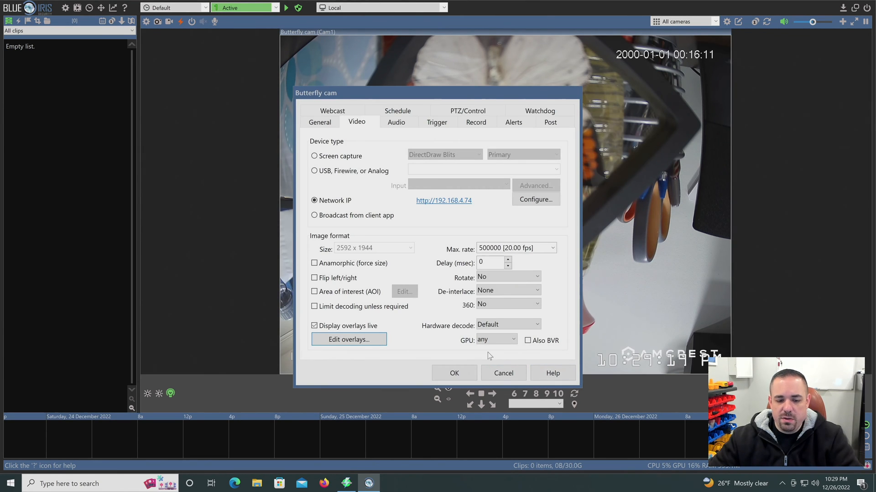
pyautogui.moveTo(454, 353)
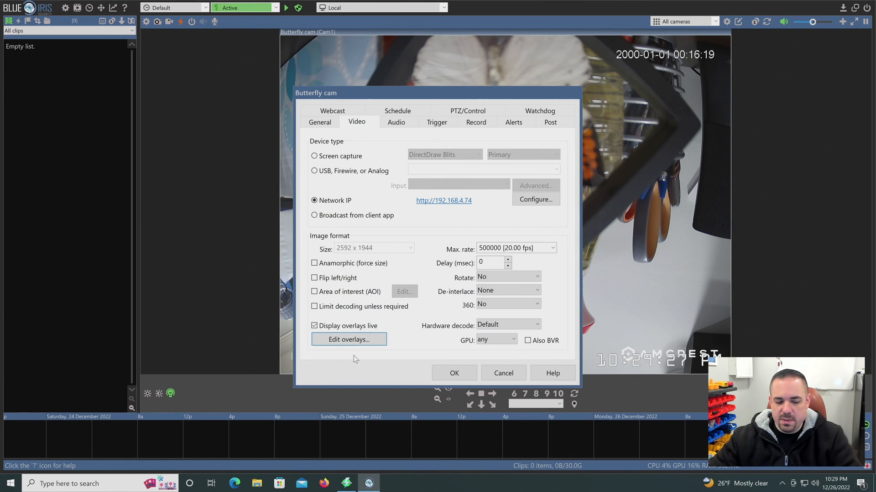
pyautogui.moveTo(384, 358)
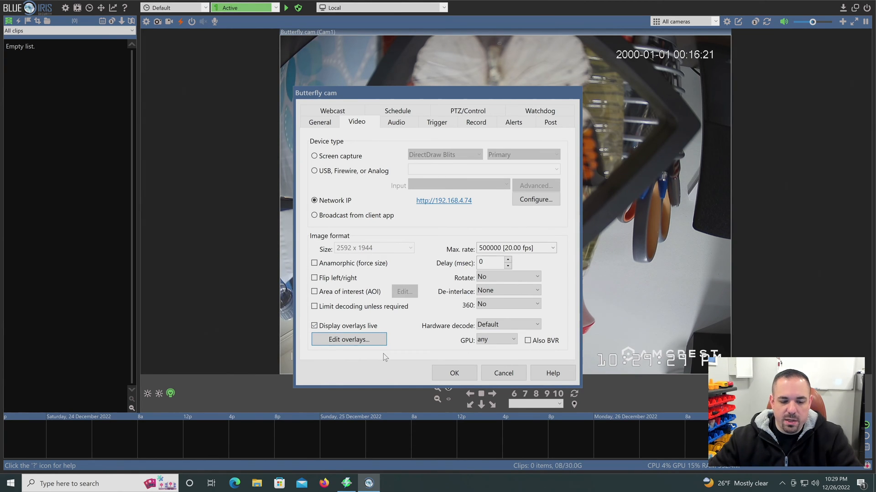
pyautogui.moveTo(406, 354)
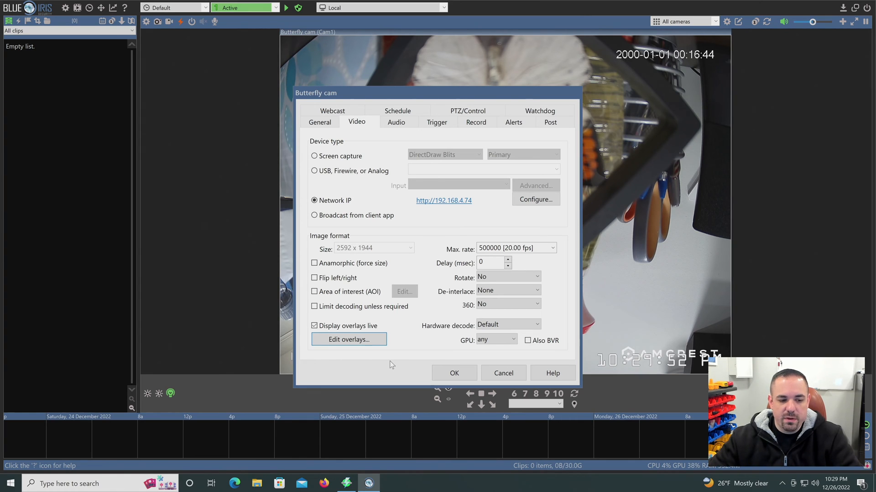
pyautogui.moveTo(405, 348)
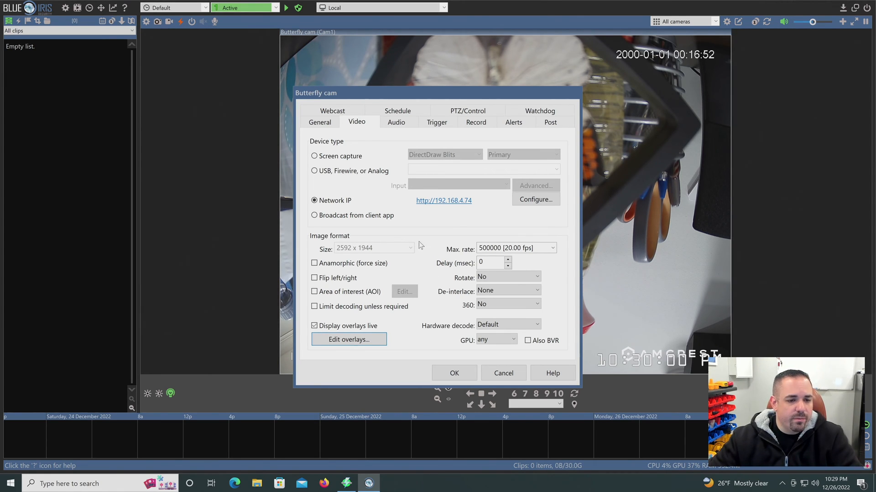
# Step: Review the audio and motion-sensing trigger settings, then bring up the recording settings
pyautogui.click(396, 122)
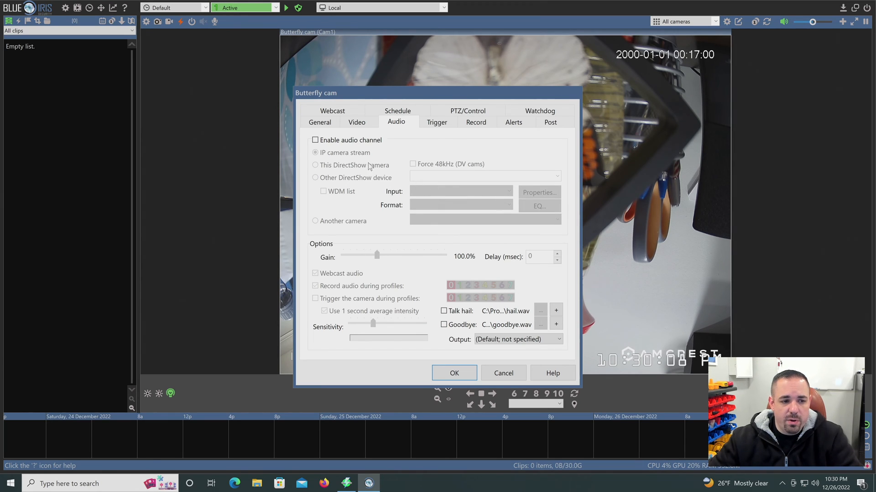
pyautogui.moveTo(423, 273)
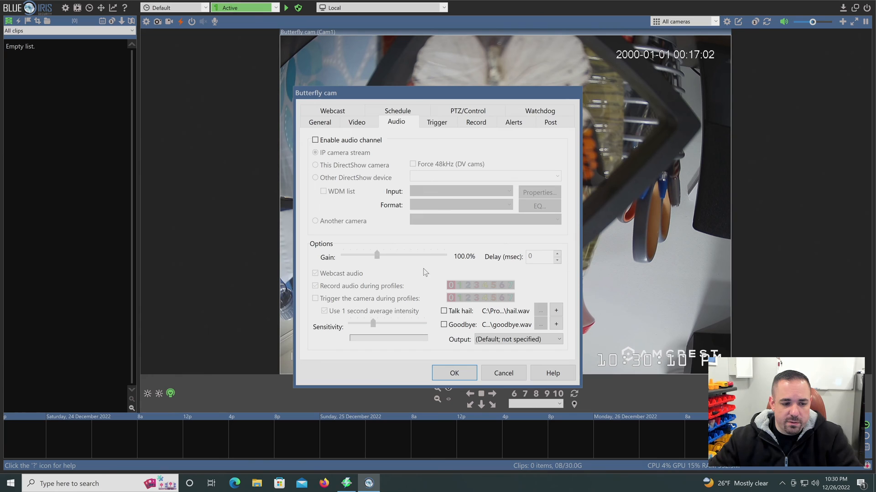
pyautogui.click(437, 122)
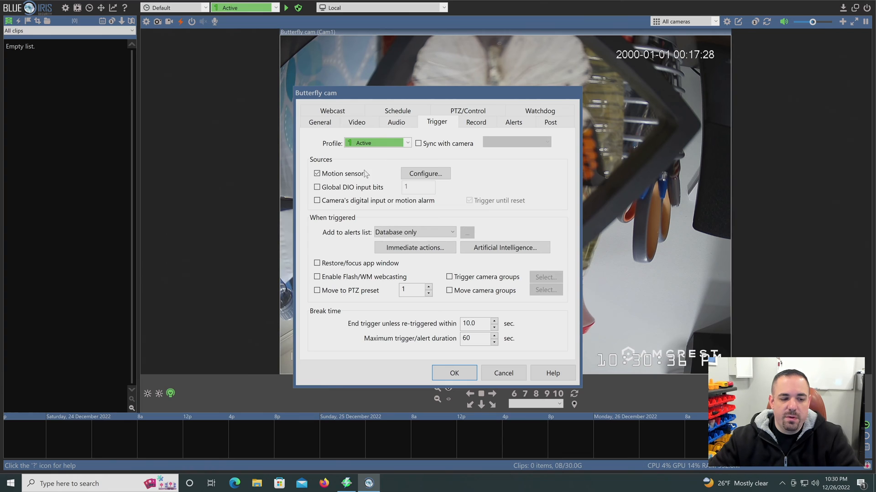
pyautogui.moveTo(425, 173)
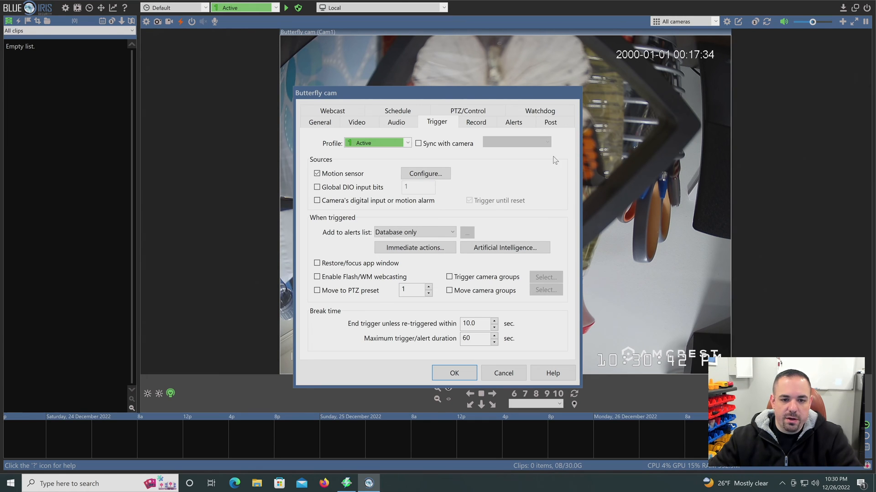
pyautogui.moveTo(435, 186)
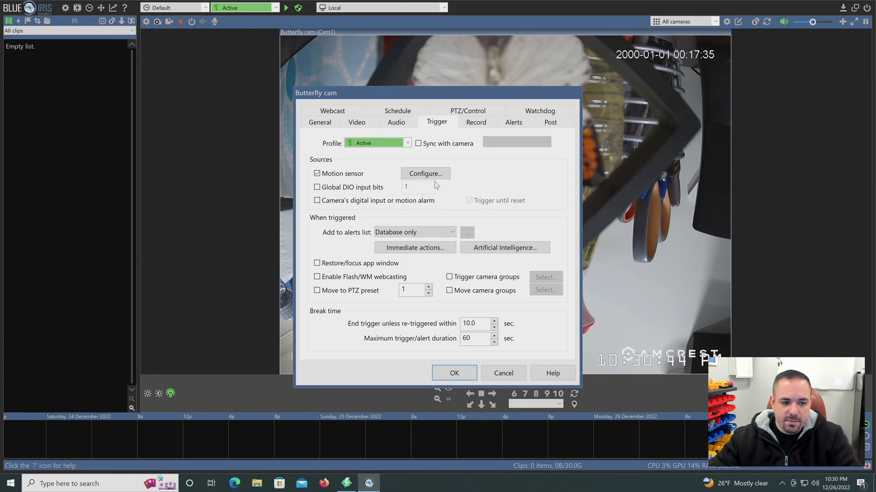
pyautogui.moveTo(482, 192)
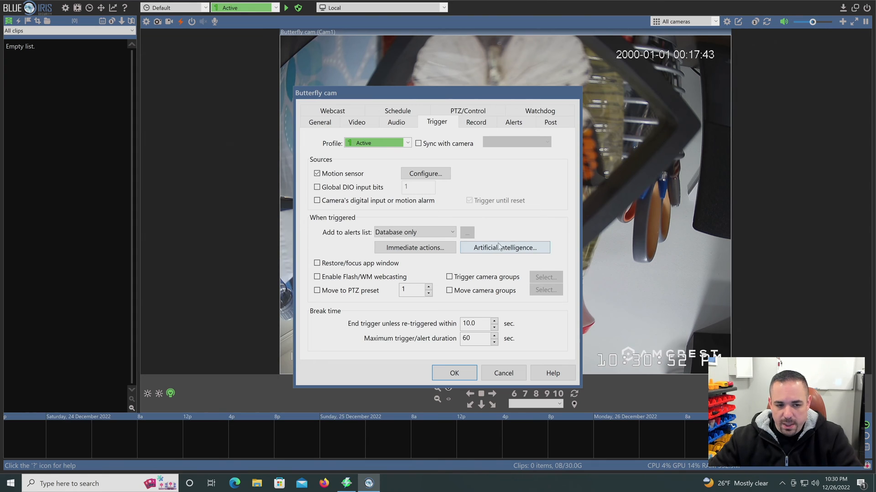
pyautogui.moveTo(479, 185)
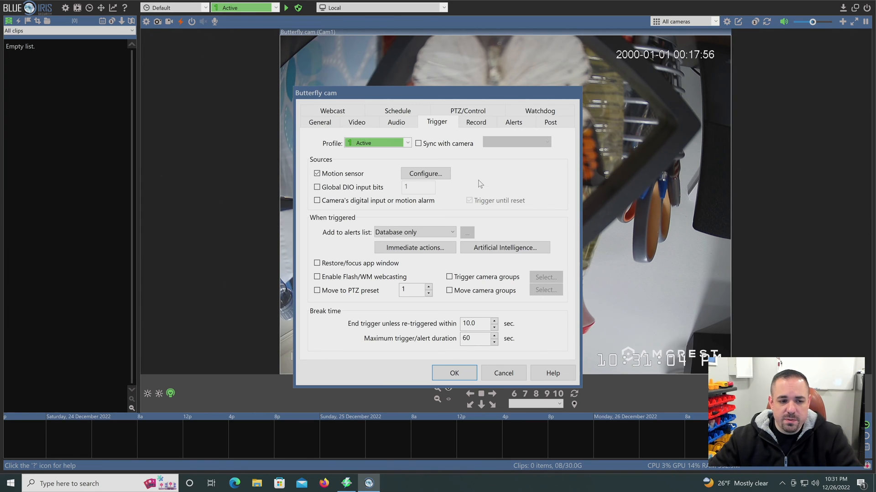
pyautogui.moveTo(512, 169)
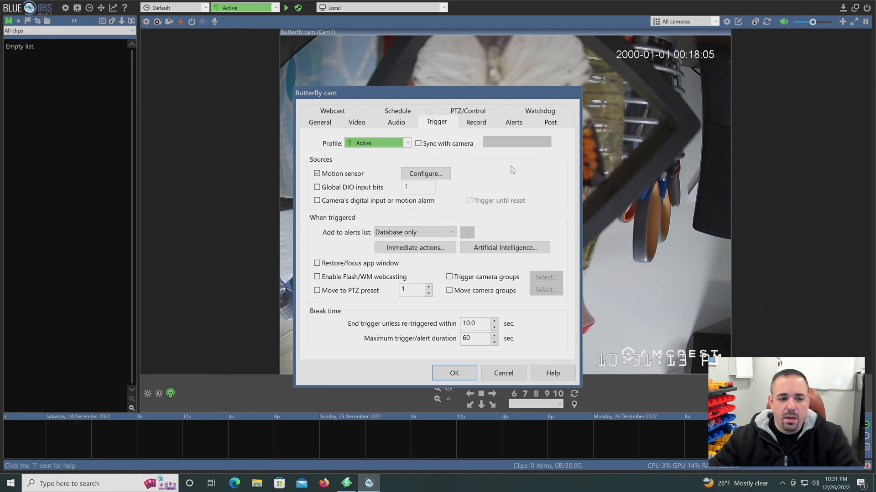
pyautogui.moveTo(384, 174)
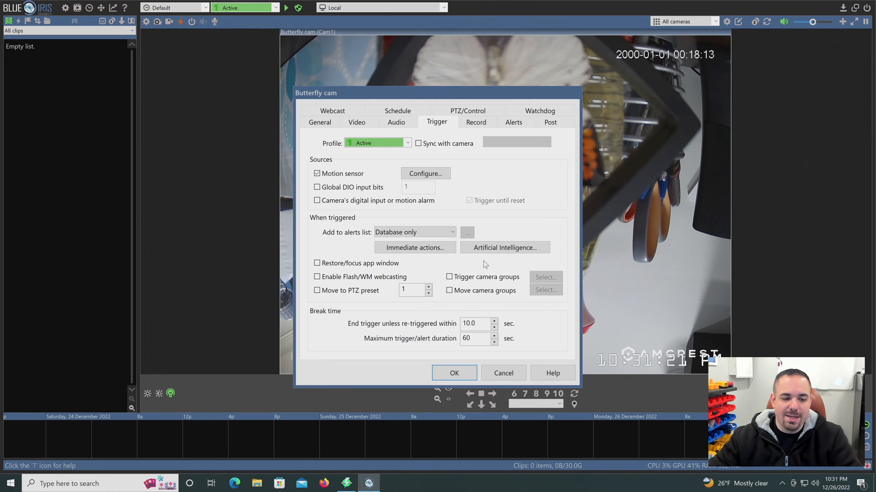
pyautogui.click(475, 122)
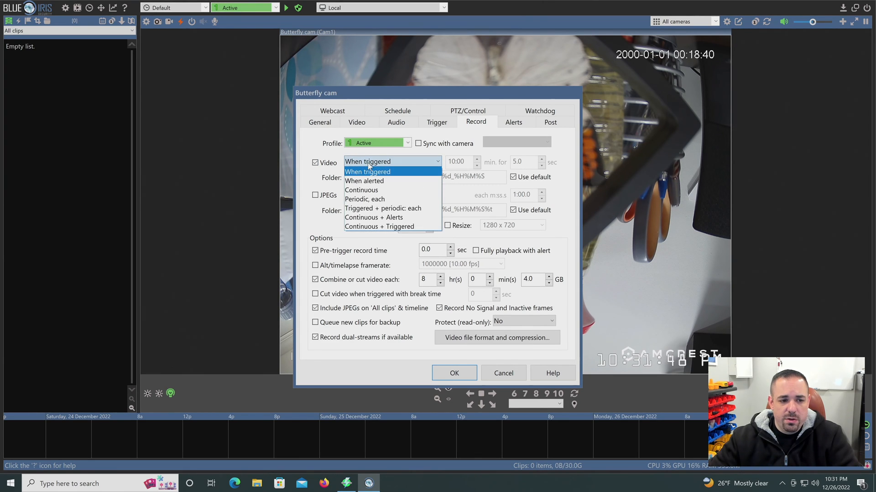
pyautogui.moveTo(362, 190)
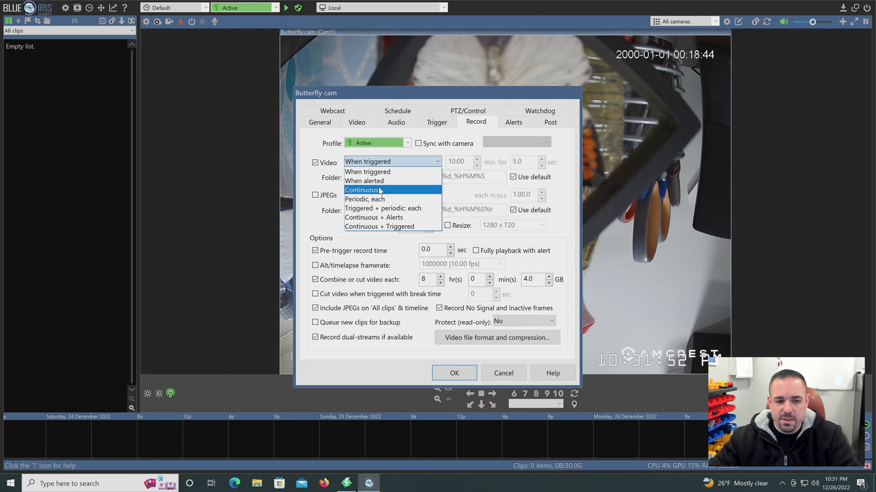
# Step: Keep video recording on When triggered, then bring up the fully Active weekly schedule
pyautogui.click(367, 161)
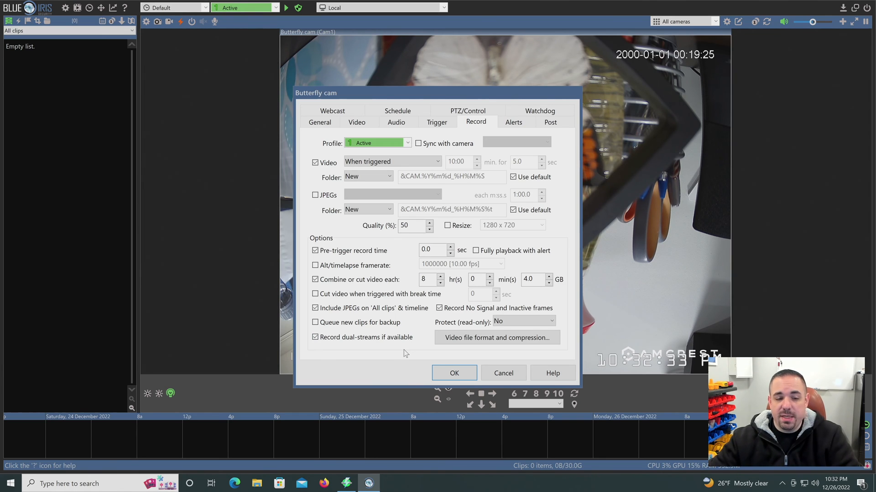
pyautogui.moveTo(482, 154)
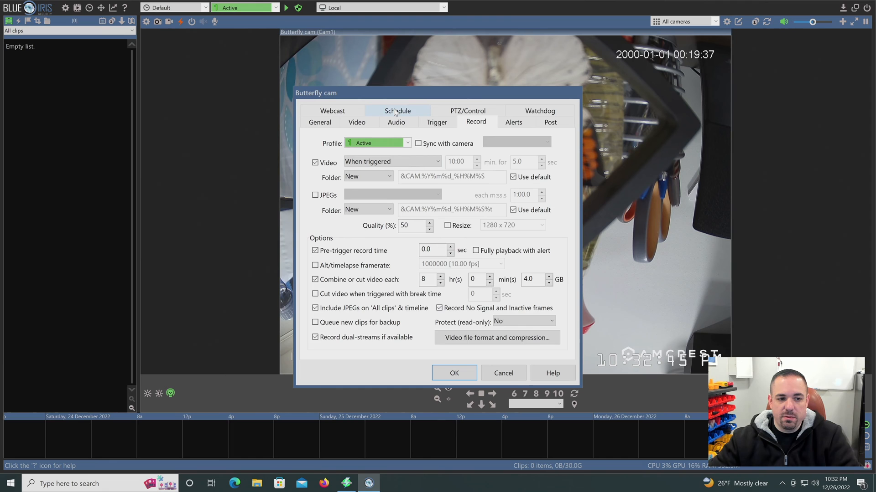
pyautogui.click(398, 110)
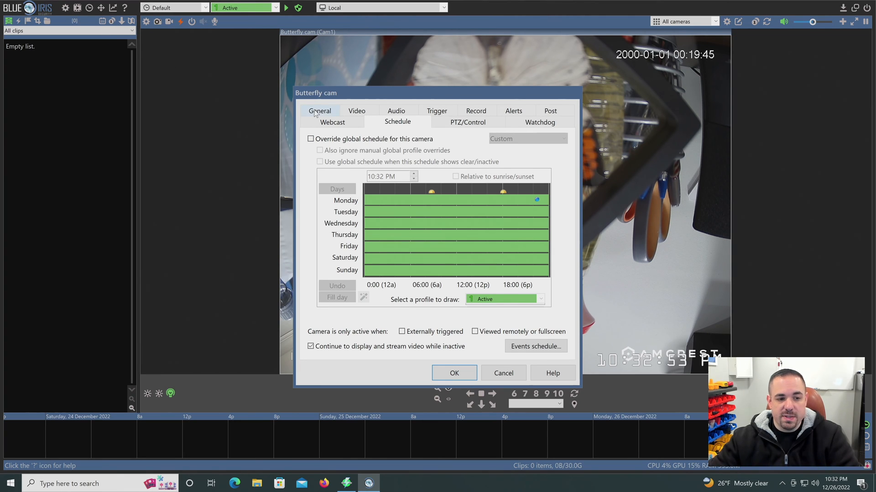
pyautogui.moveTo(447, 125)
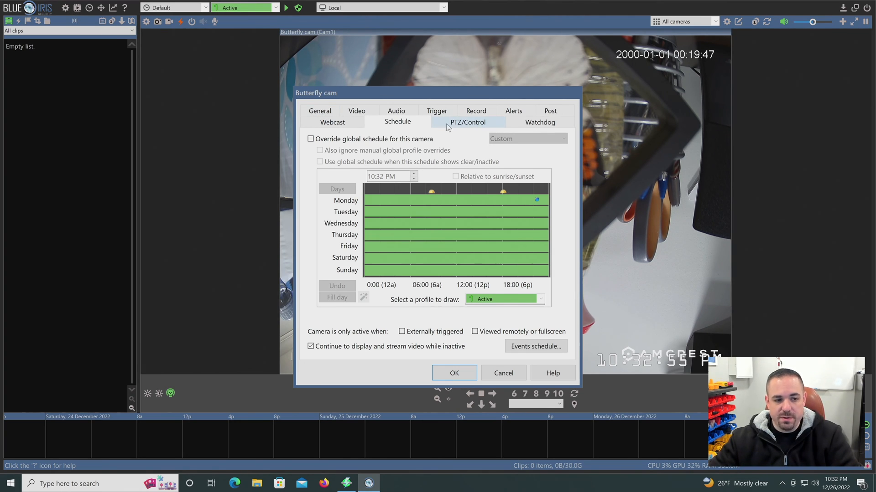
pyautogui.moveTo(478, 145)
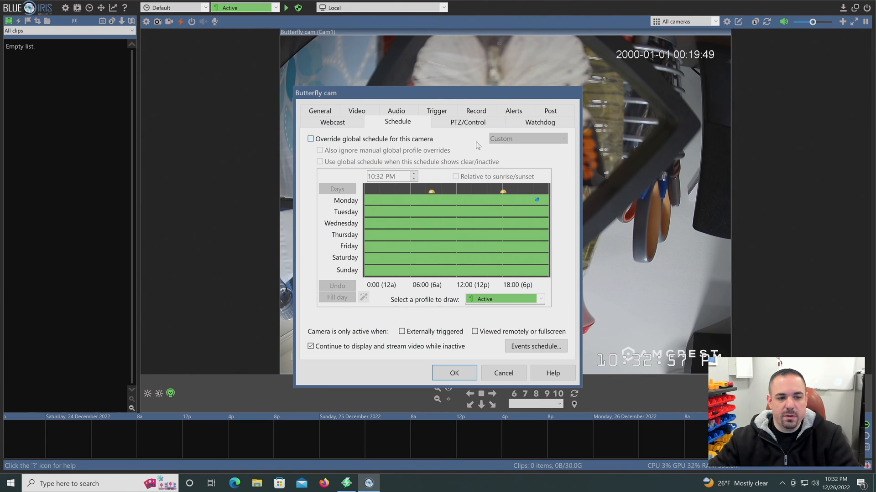
pyautogui.moveTo(405, 232)
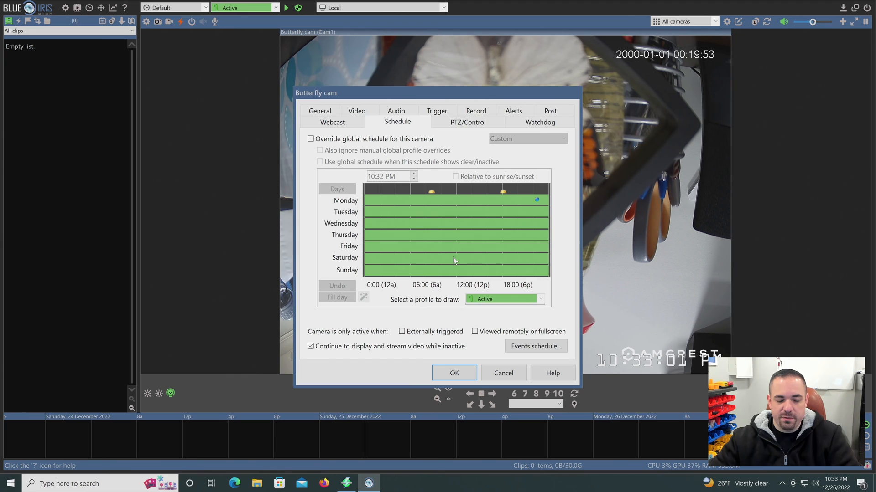
pyautogui.moveTo(453, 151)
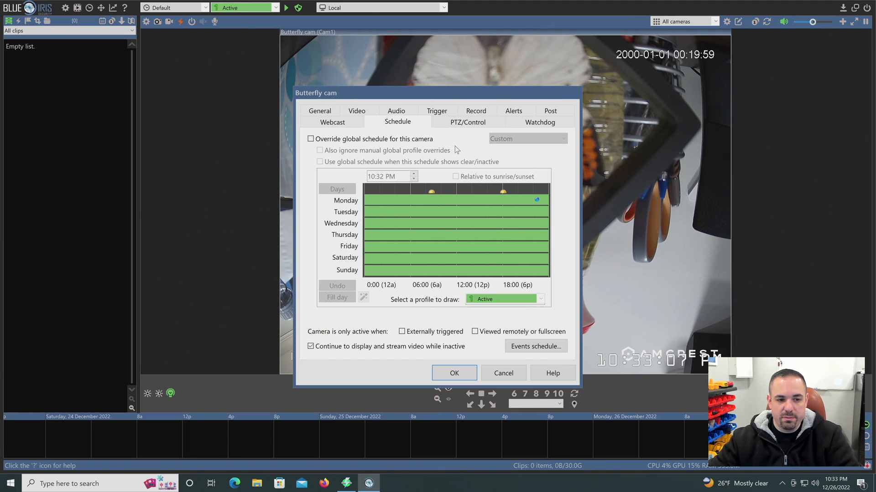
pyautogui.moveTo(456, 137)
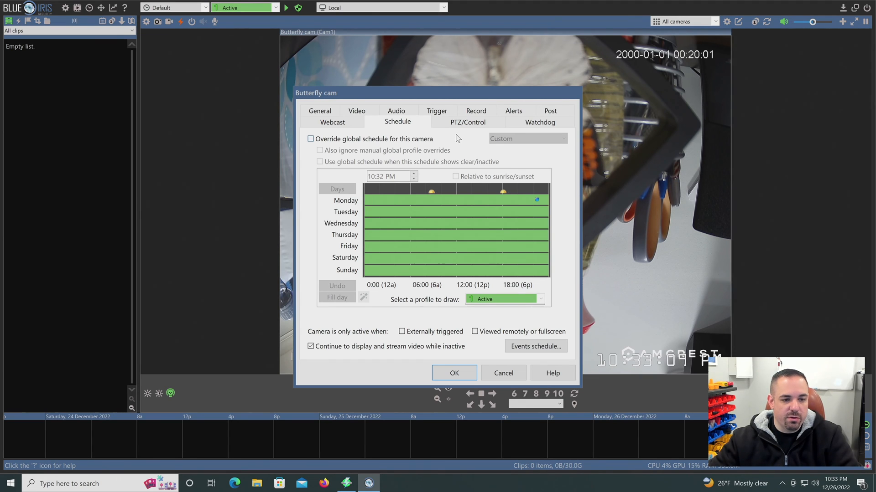
# Step: After checking the active schedule, show PTZ/Control settings with pan/tilt/zoom over ONVIF network IP
pyautogui.click(467, 121)
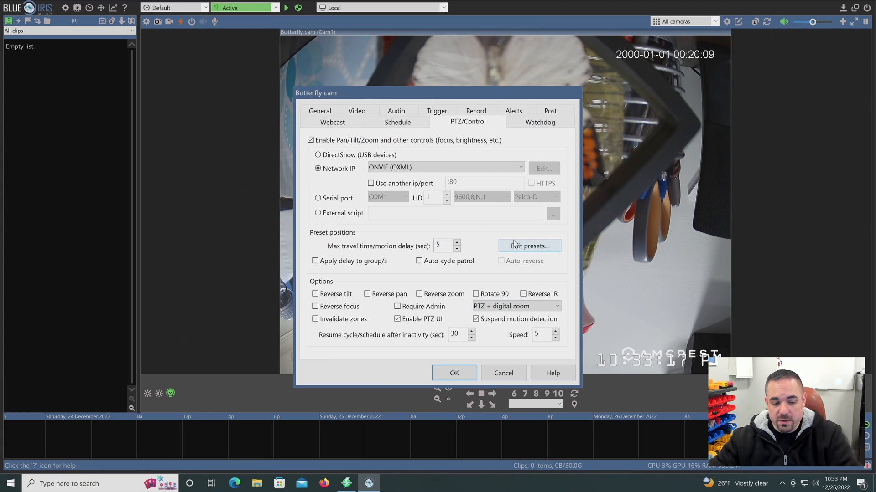
pyautogui.moveTo(476, 229)
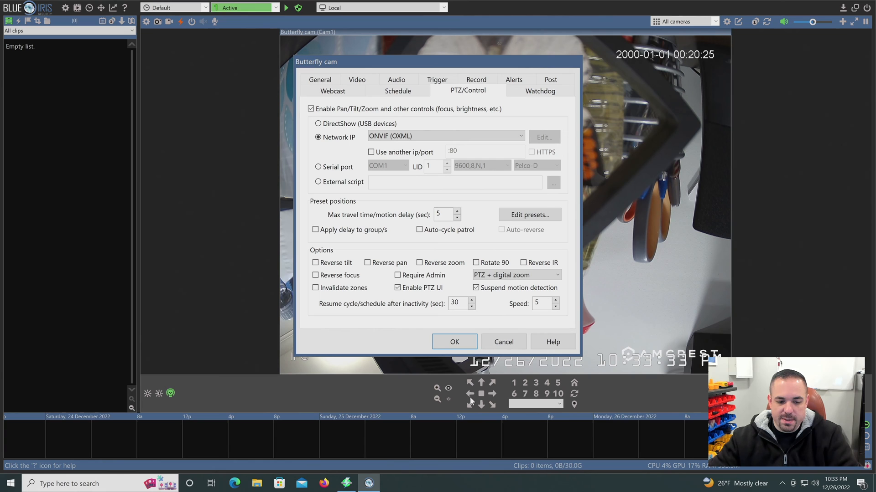
pyautogui.moveTo(467, 67)
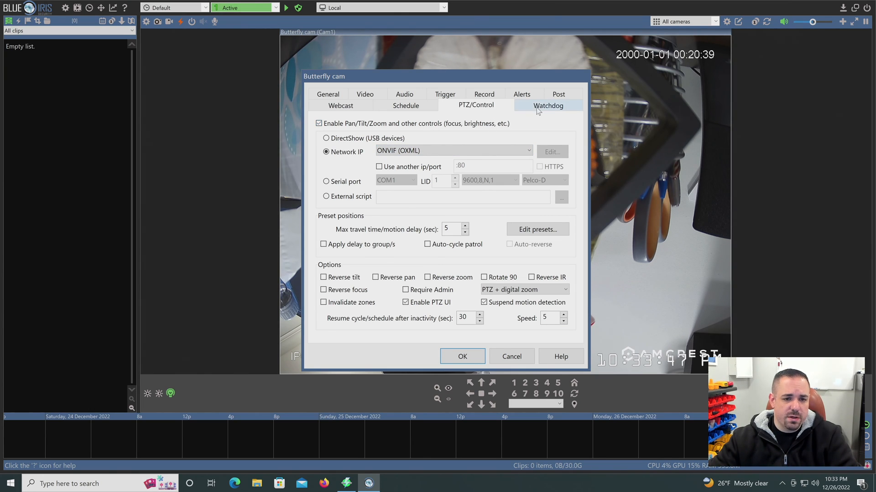
# Step: After the PTZ review, show Watchdog settings with signal-loss detection on and a 30-second timeout
pyautogui.click(548, 105)
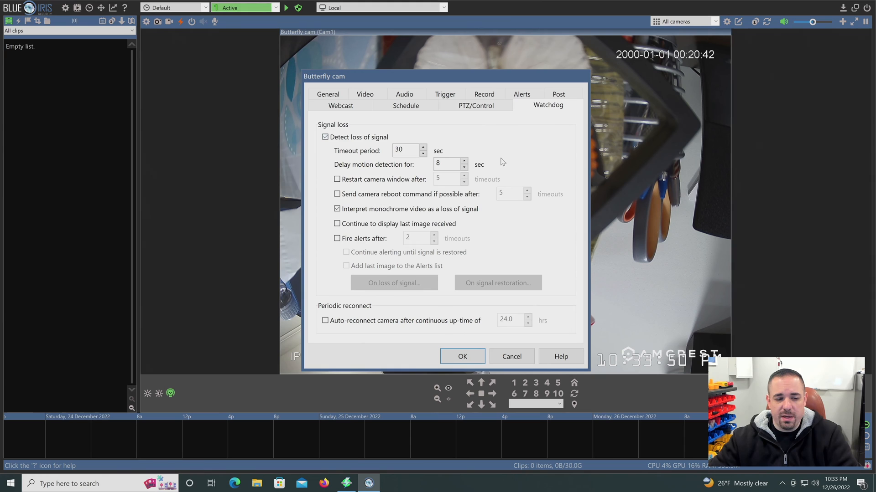
pyautogui.moveTo(457, 148)
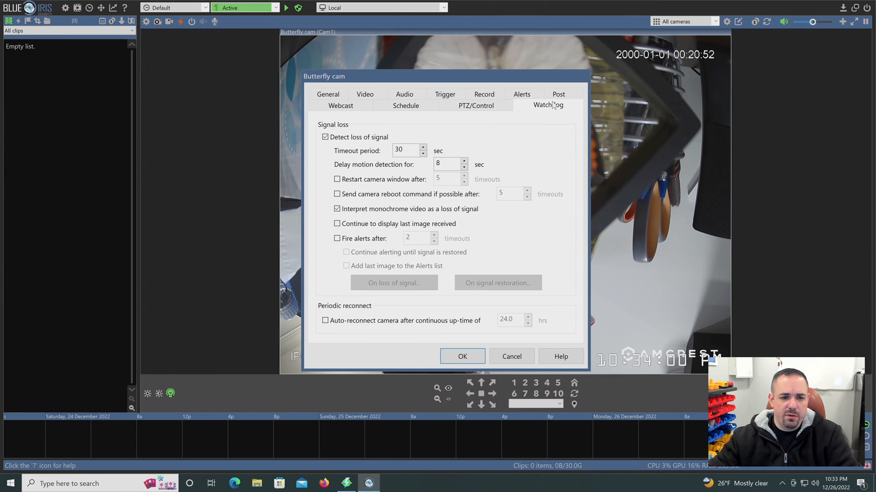
# Step: After the watchdog review, show the Post settings with JPEG and file posting both off
pyautogui.click(557, 105)
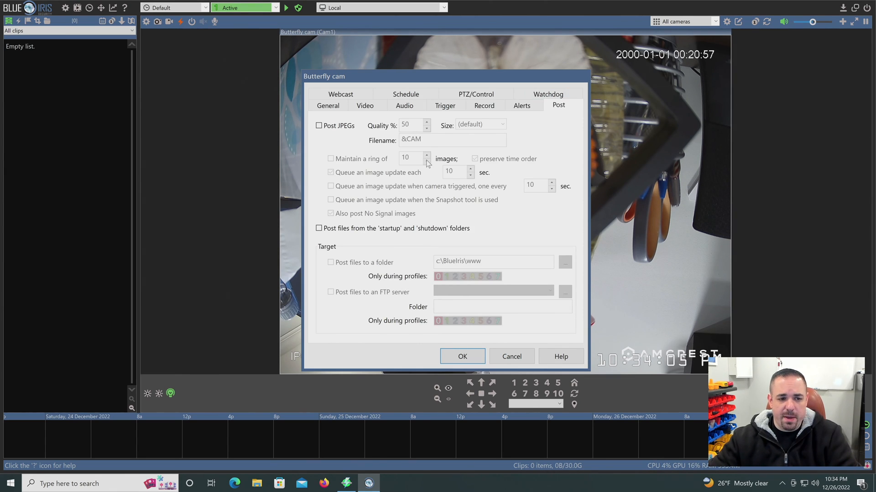
pyautogui.moveTo(432, 217)
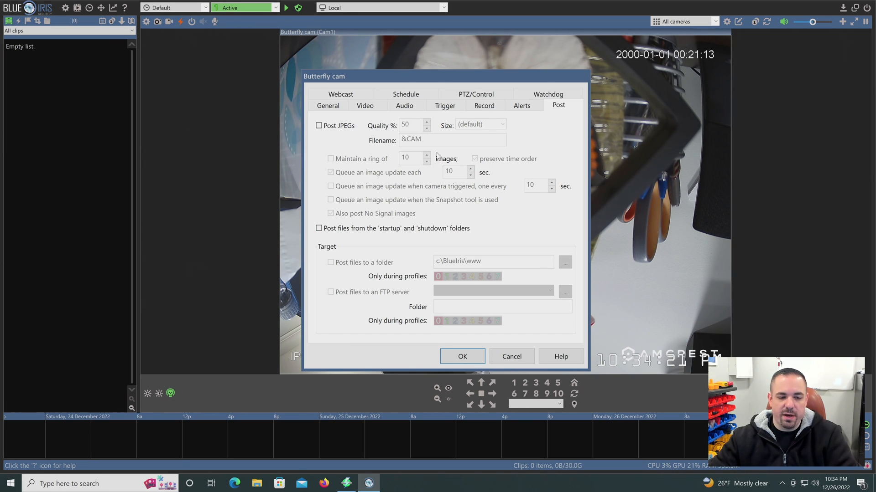
# Step: After the JPEG posting review, show Webcast settings with web/mobile streaming on and Windows Media off
pyautogui.click(340, 94)
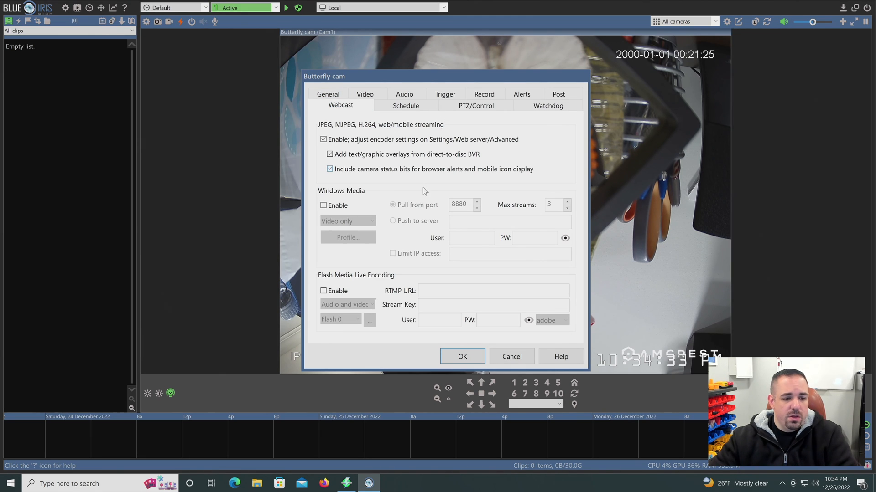
pyautogui.moveTo(404, 284)
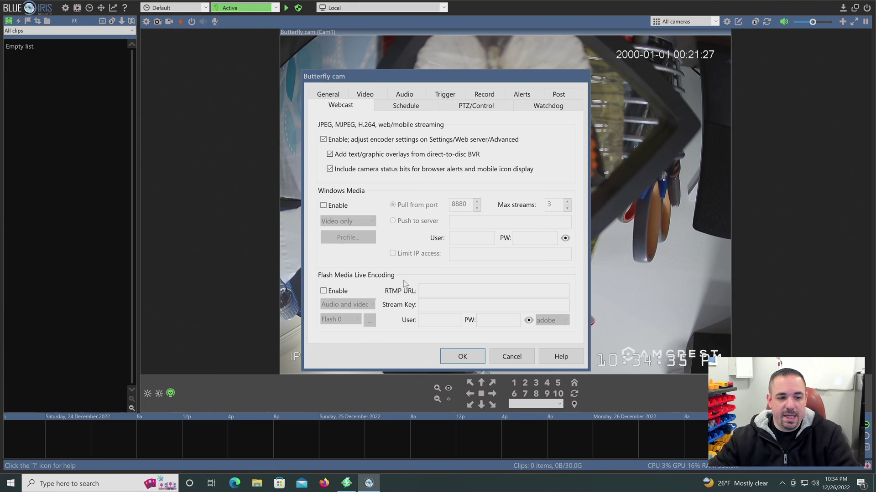
pyautogui.moveTo(388, 235)
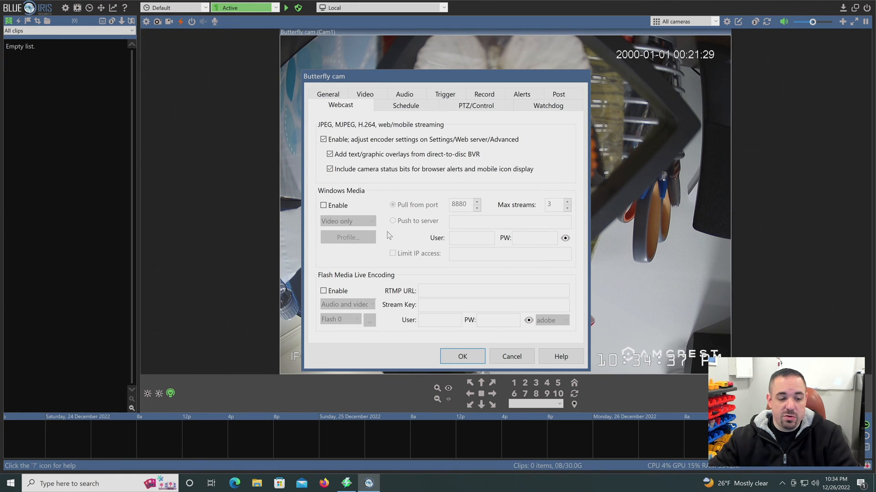
pyautogui.moveTo(385, 255)
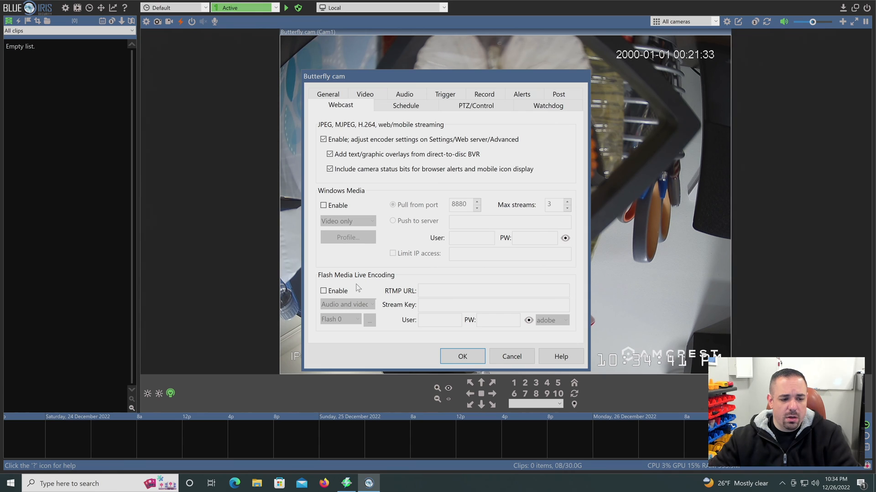
pyautogui.moveTo(423, 291)
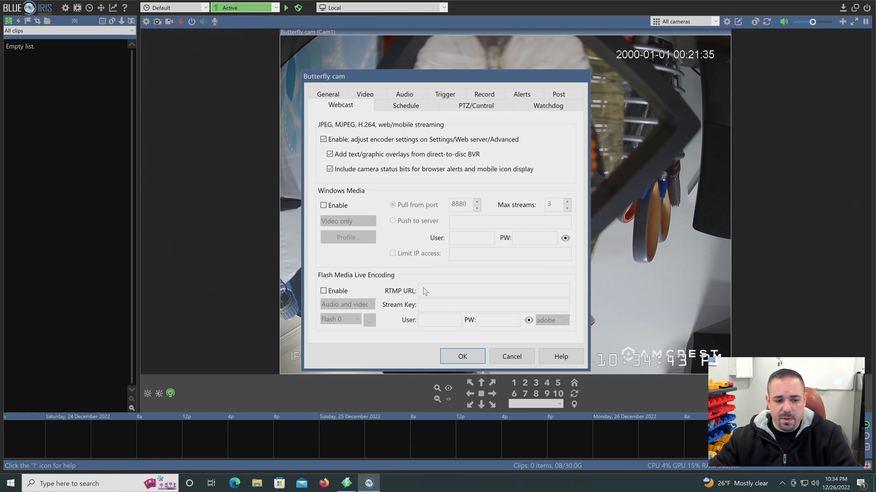
pyautogui.moveTo(612, 175)
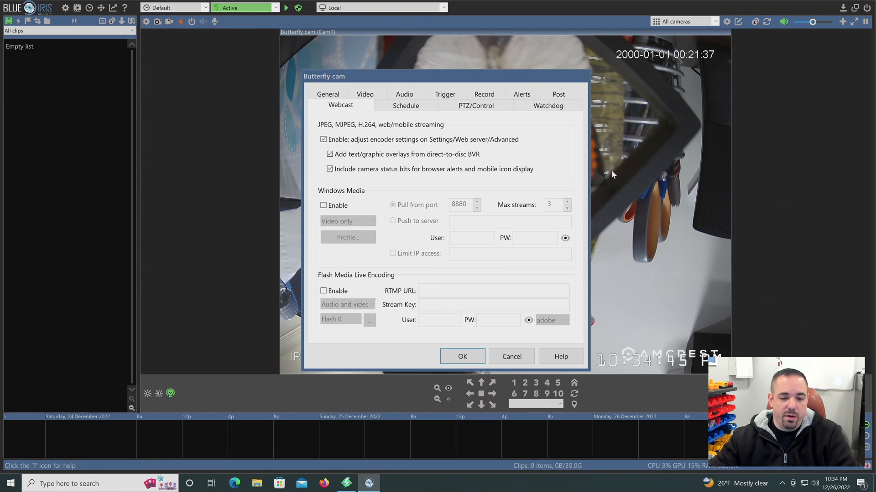
pyautogui.moveTo(455, 267)
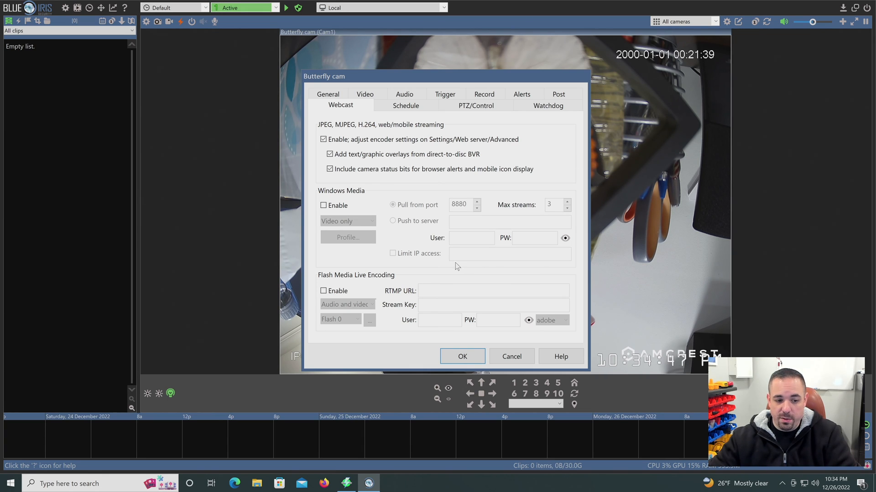
pyautogui.moveTo(611, 261)
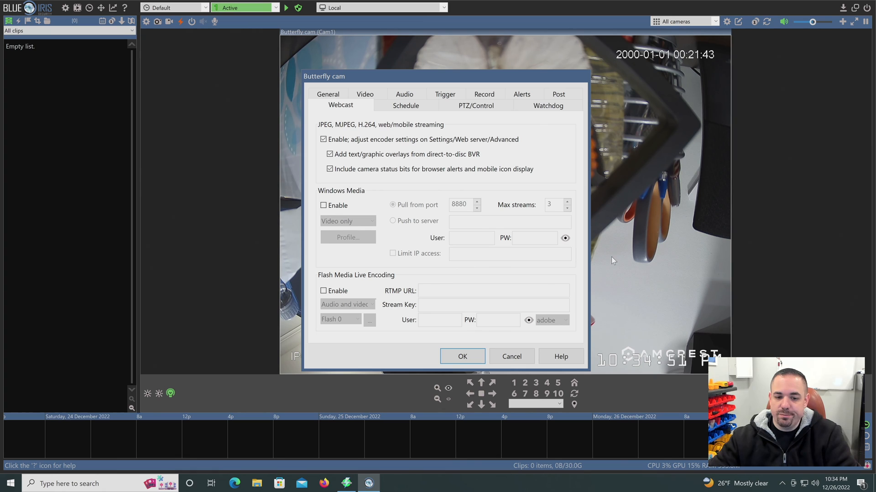
pyautogui.moveTo(645, 259)
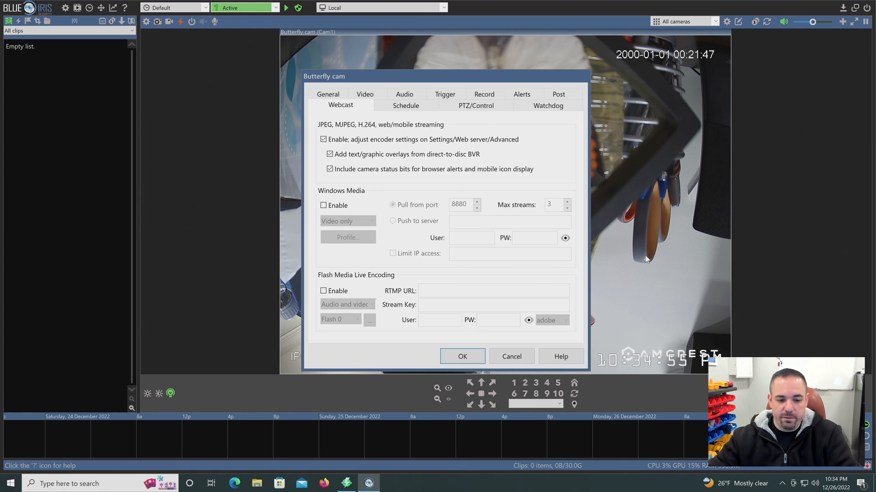
pyautogui.moveTo(484, 284)
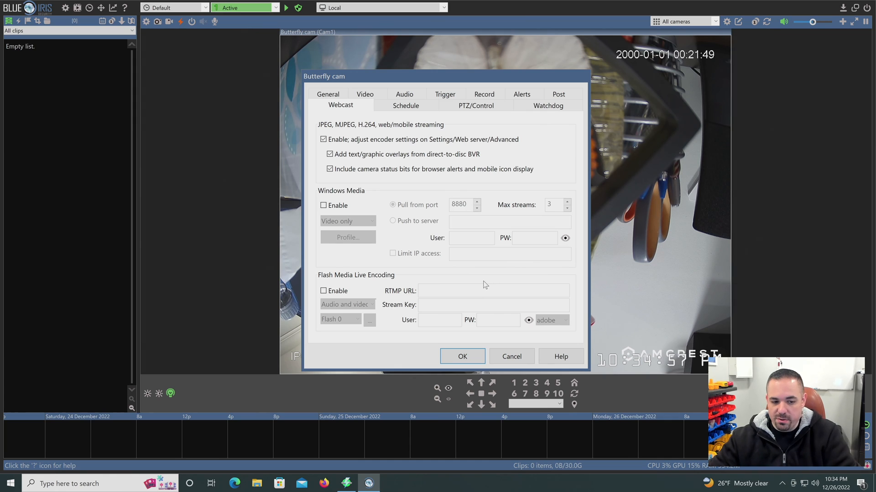
pyautogui.moveTo(552, 157)
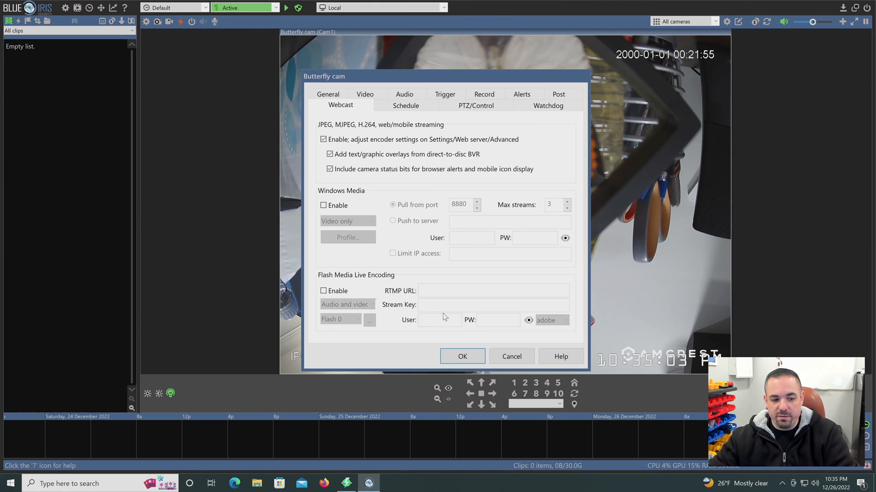
pyautogui.moveTo(438, 268)
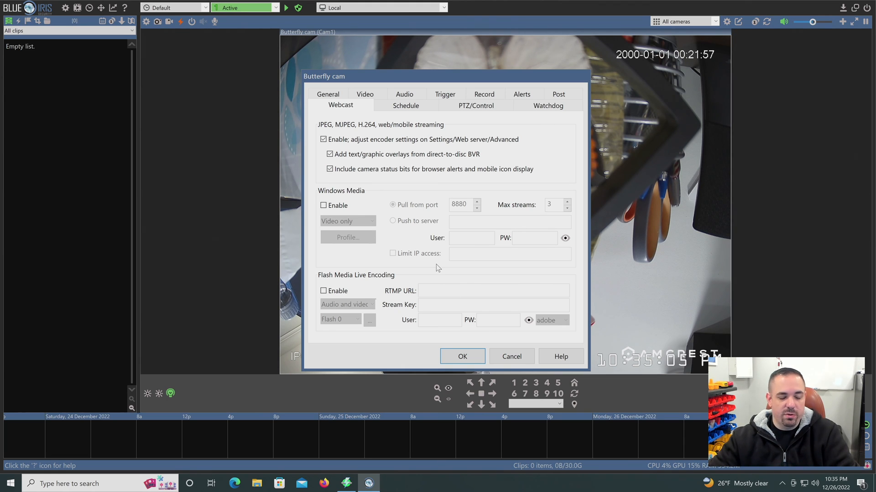
pyautogui.moveTo(405, 348)
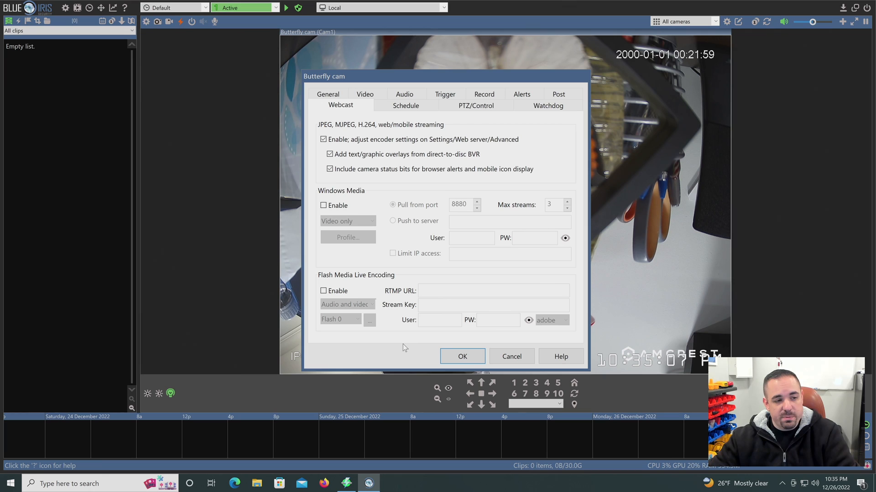
pyautogui.moveTo(421, 350)
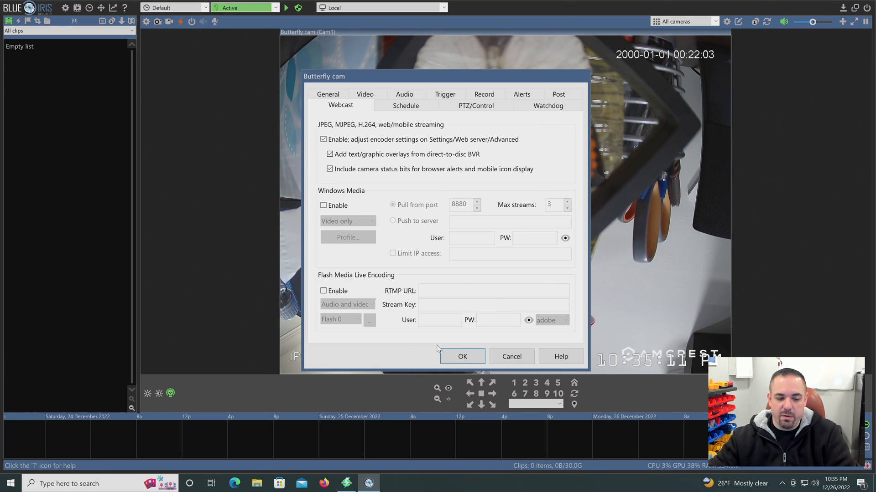
pyautogui.moveTo(511, 356)
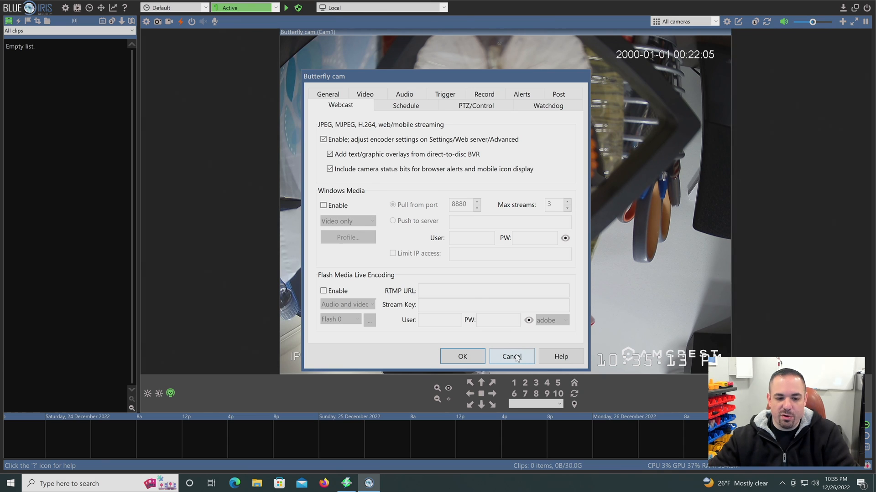